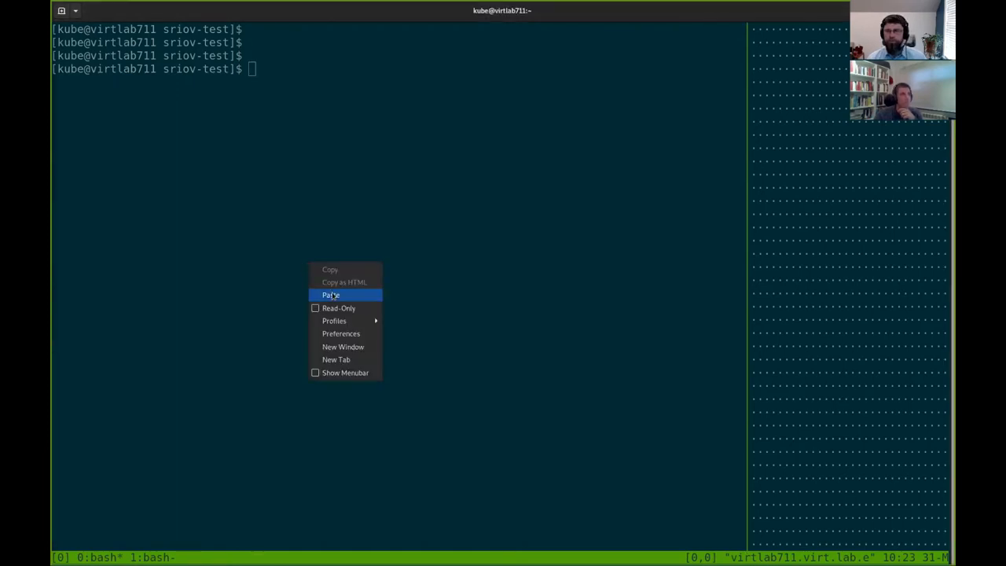
Step: Paste and run the sriov_numvfs check showing 4 VFs per NIC, then enter kubectl get pods
{"action": "left_click", "coordinate": [331, 295]}
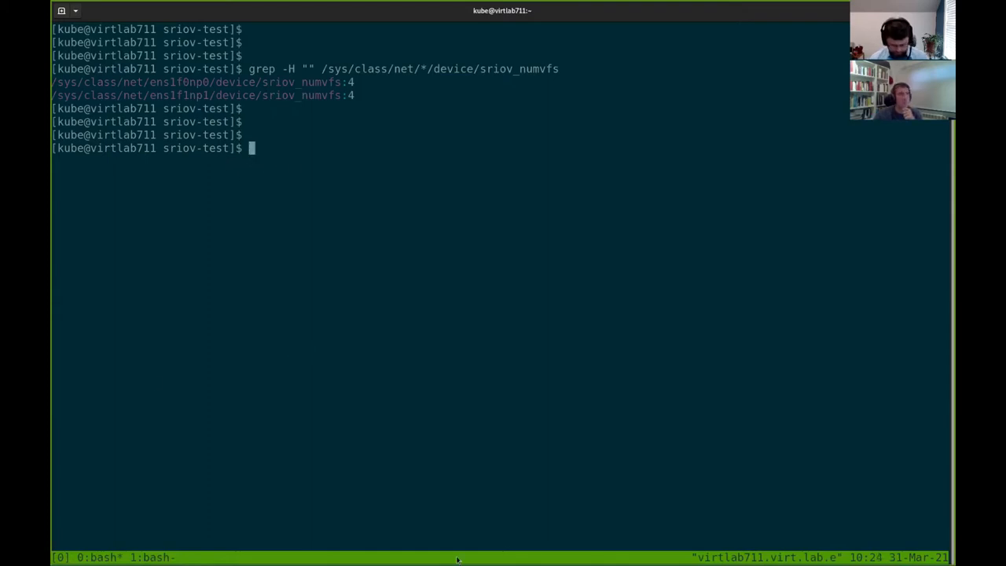
{"action": "type", "text": "kube"}
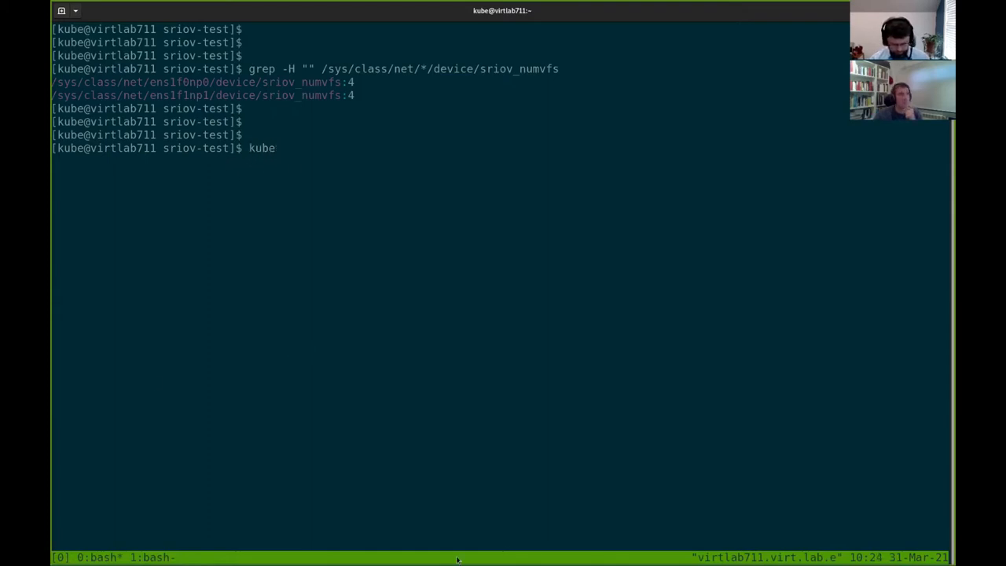
{"action": "type", "text": "ctl"}
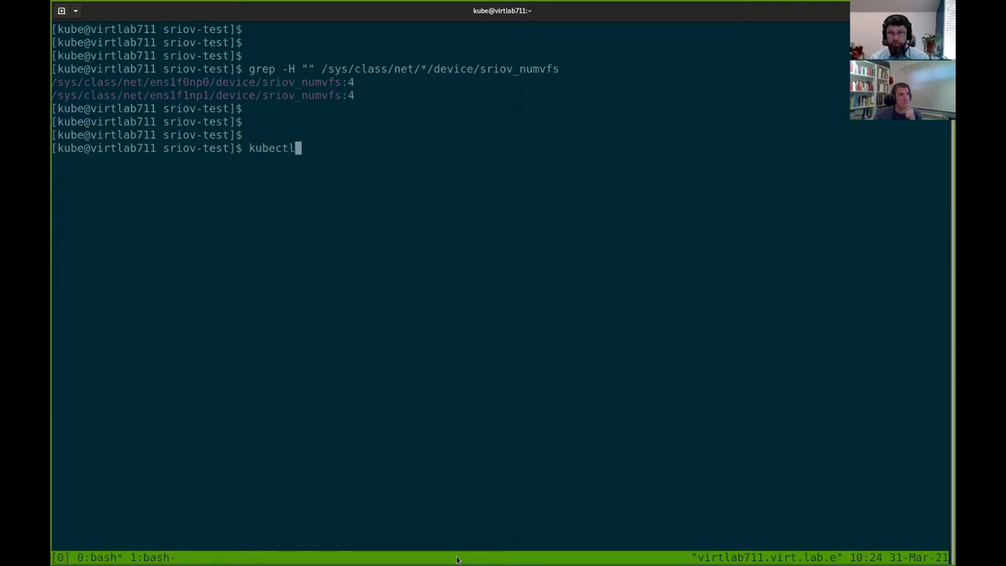
{"action": "type", "text": "get pods"}
{"action": "type", "text": "kubectl exec -it sriov-test -- ip a"}
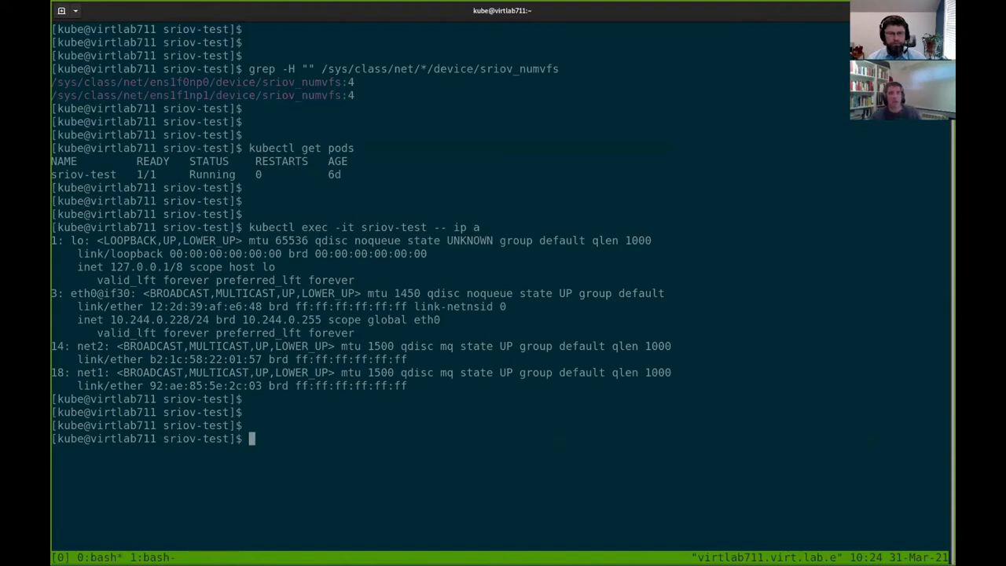
Step: Clear the screen and list the pods across all namespaces
{"action": "type", "text": "c"}
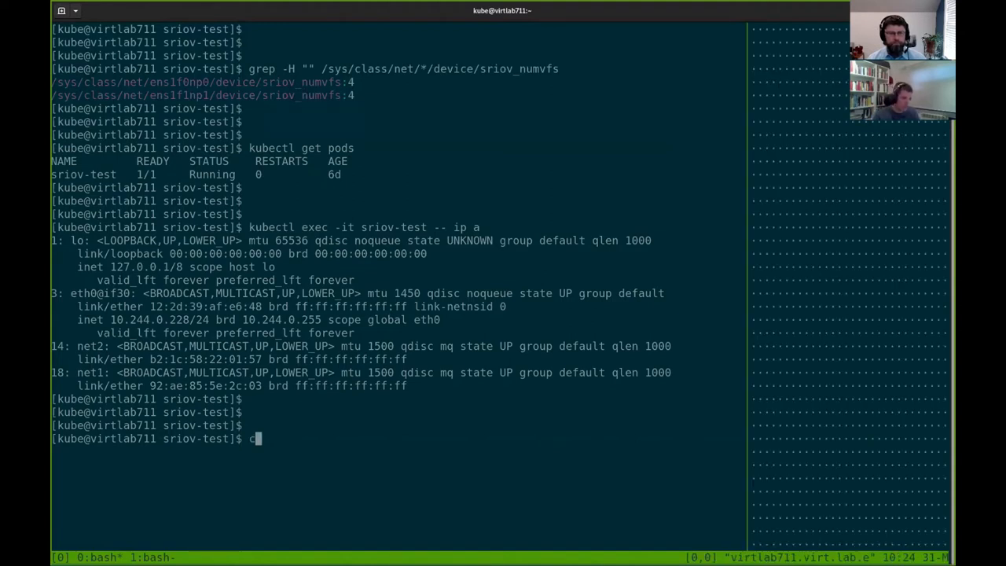
{"action": "type", "text": "lear"}
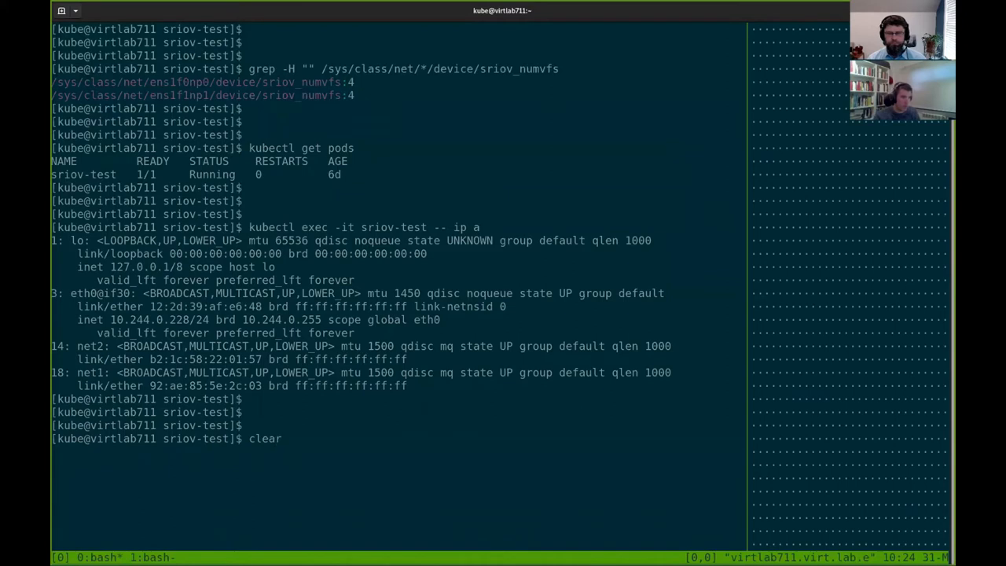
{"action": "type", "text": "kub"}
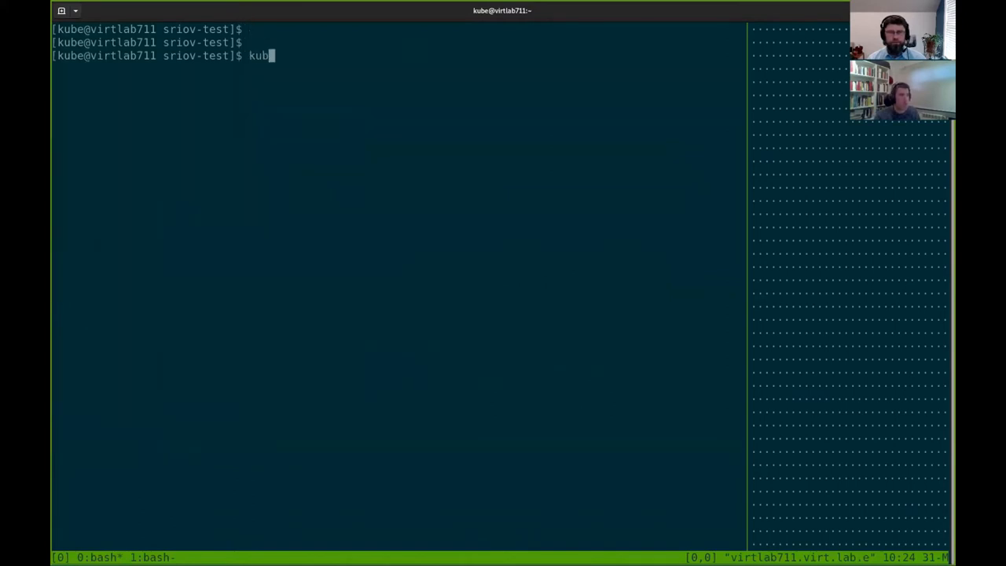
{"action": "type", "text": "ectl get po"}
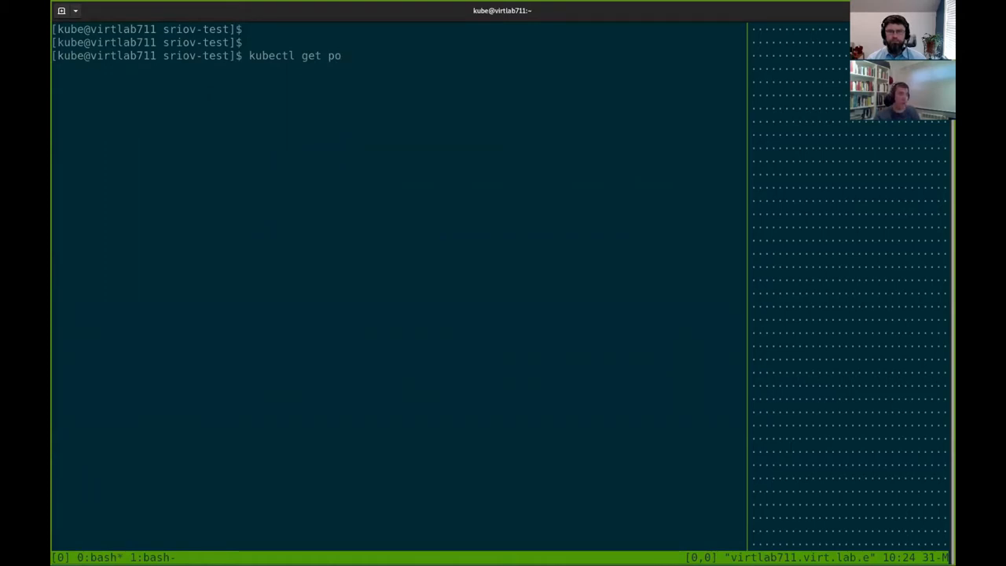
{"action": "type", "text": "ds -A"}
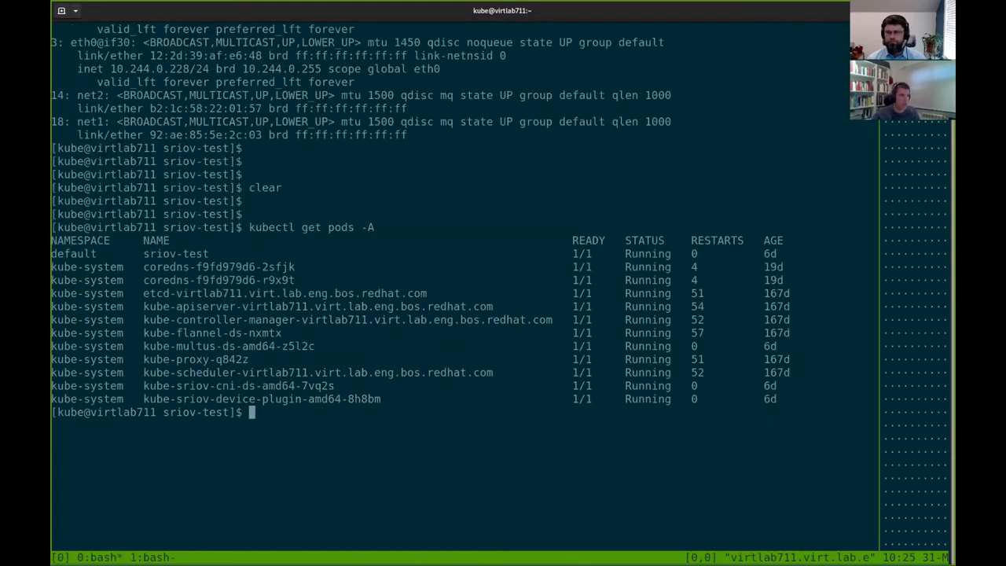
Step: Grep the kube-sriov-device-plugin-amd64-8h8bm pod's JSON for its image, revealing v3.3.1
{"action": "type", "text": "kub"}
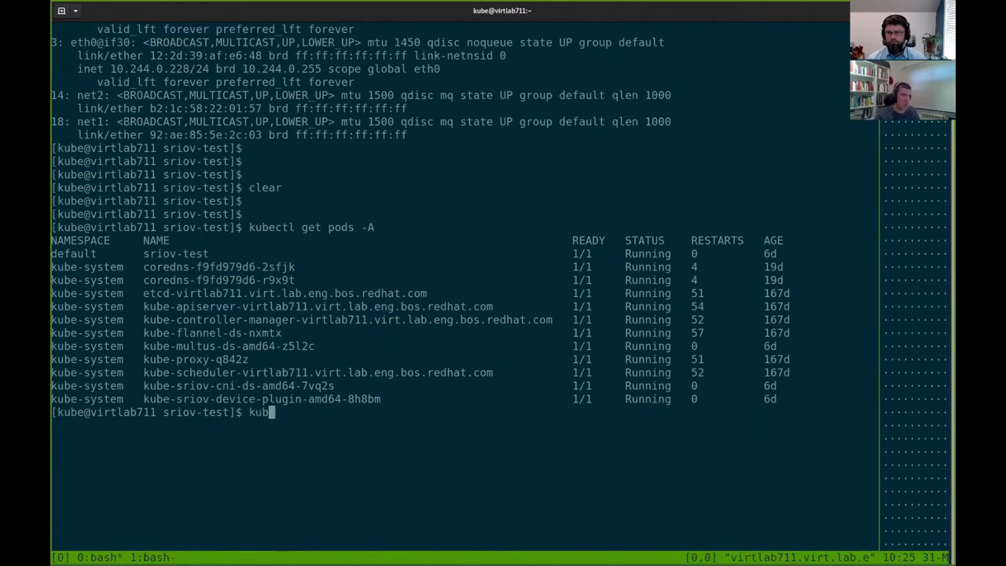
{"action": "type", "text": "ectl ge"}
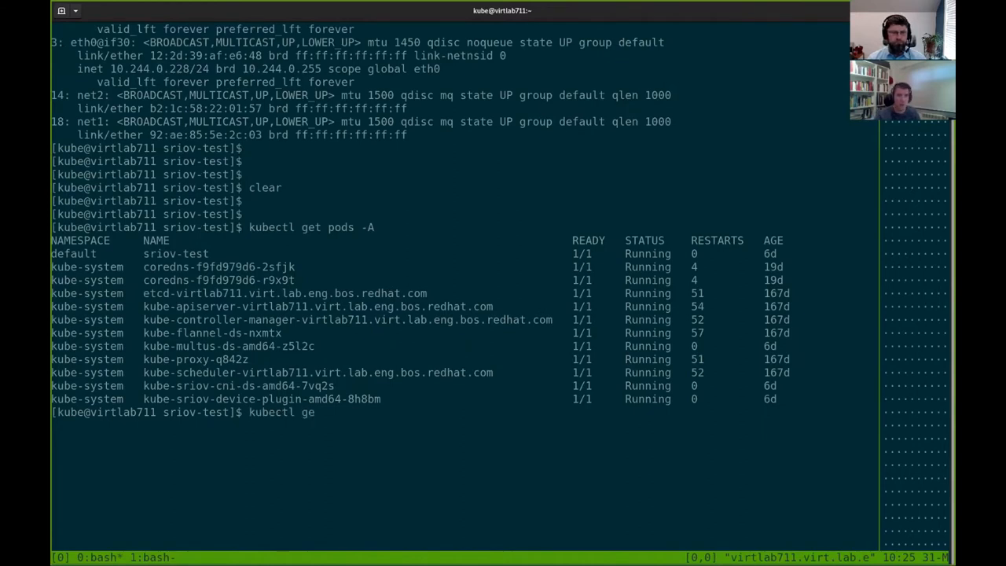
{"action": "key", "text": "BackSpace"}
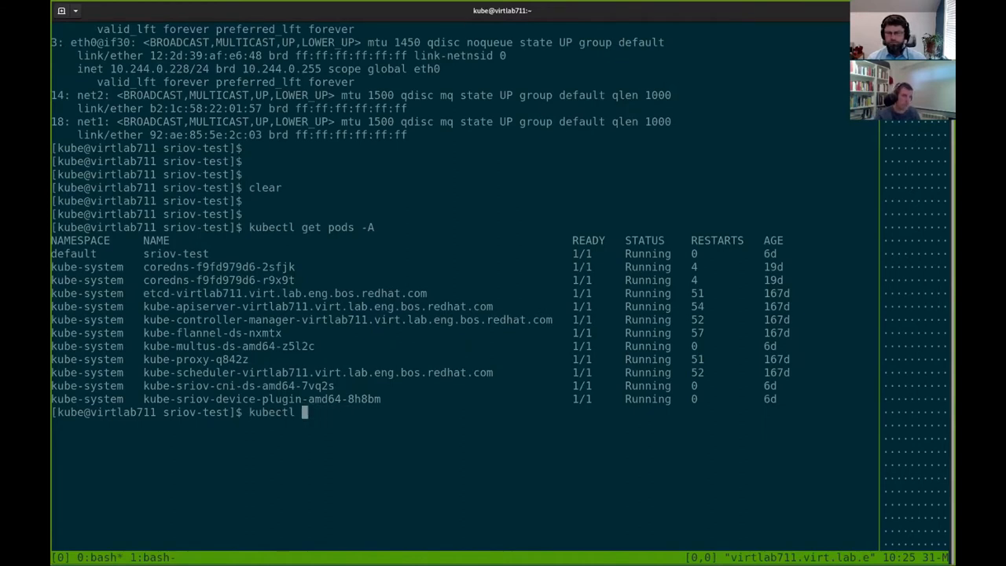
{"action": "type", "text": "-n kube-system get pod"}
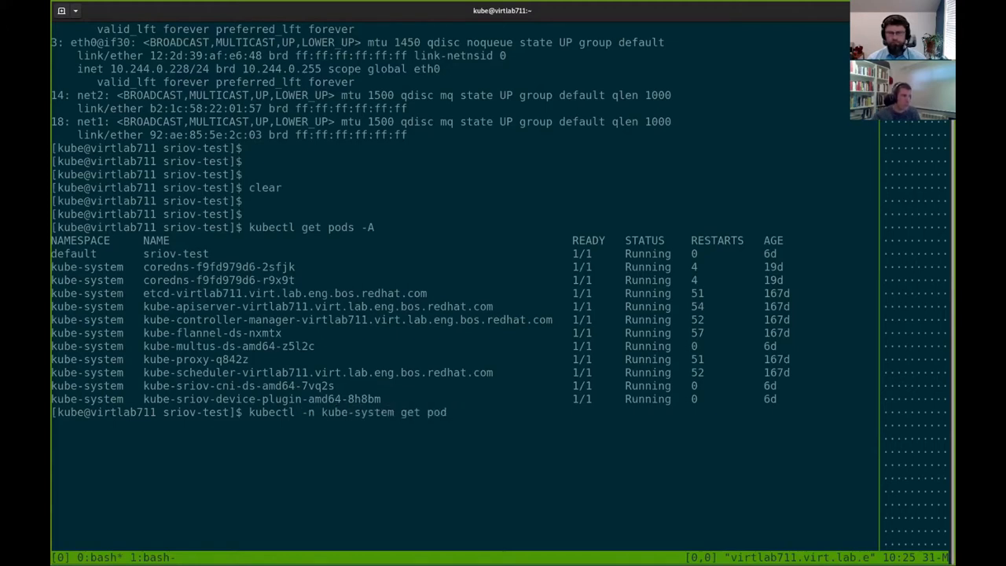
{"action": "type", "text": "kube-sriov-device-plugin-amd64-8h8bm"}
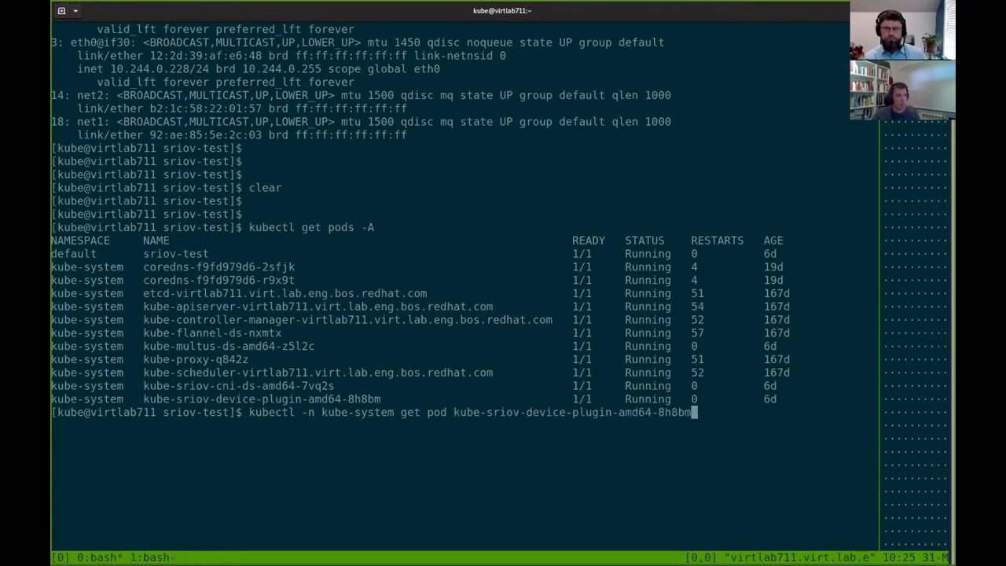
{"action": "type", "text": "-o json | grep image"}
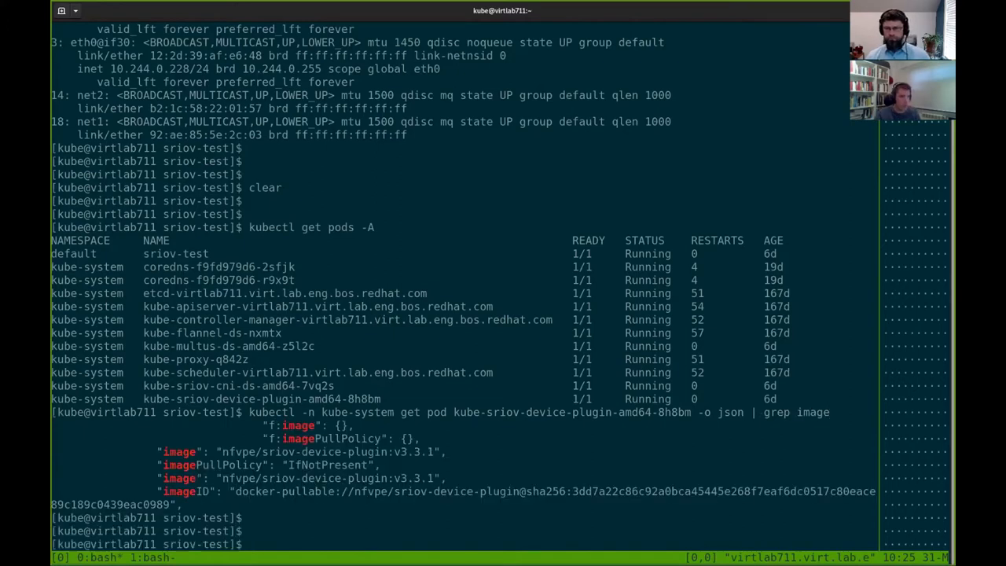
{"action": "type", "text": "kubectl -n kube-system get pod kube-sriov-device-plugin-amd64-8h8bm -o json | grep image"}
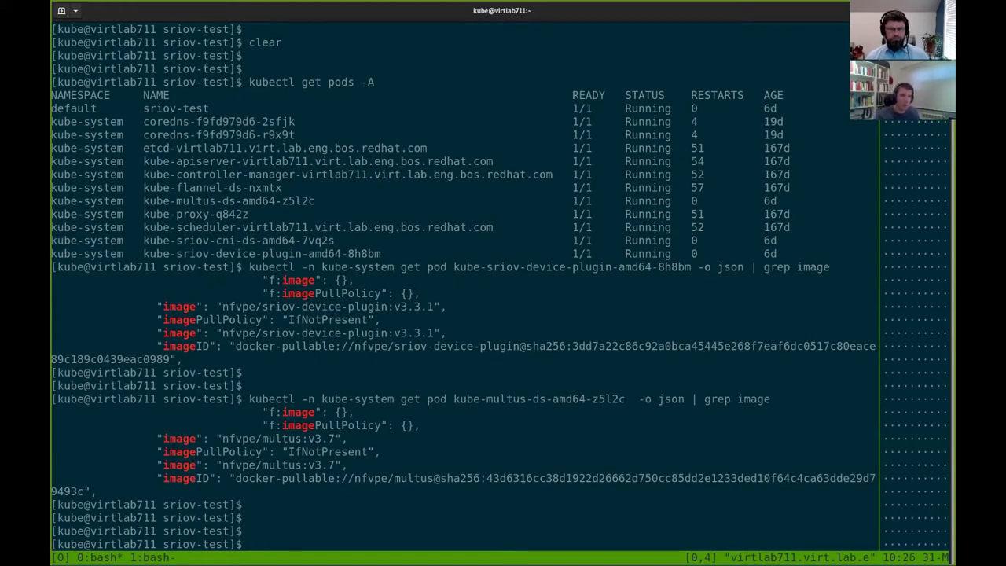
Step: Run kubectl describe pod sriov-test through a pager and page through the output
{"action": "type", "text": "kubectl"}
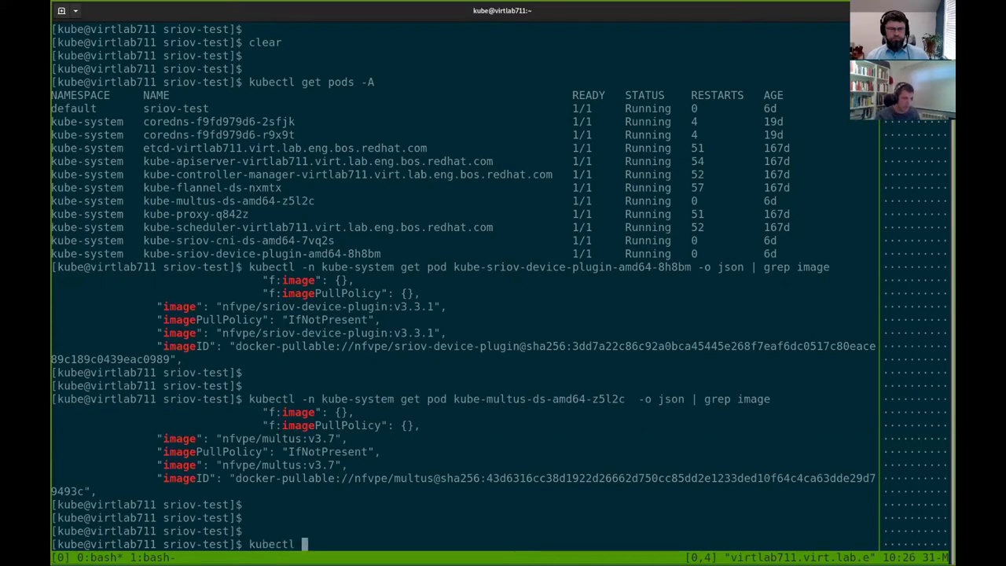
{"action": "type", "text": "describe"}
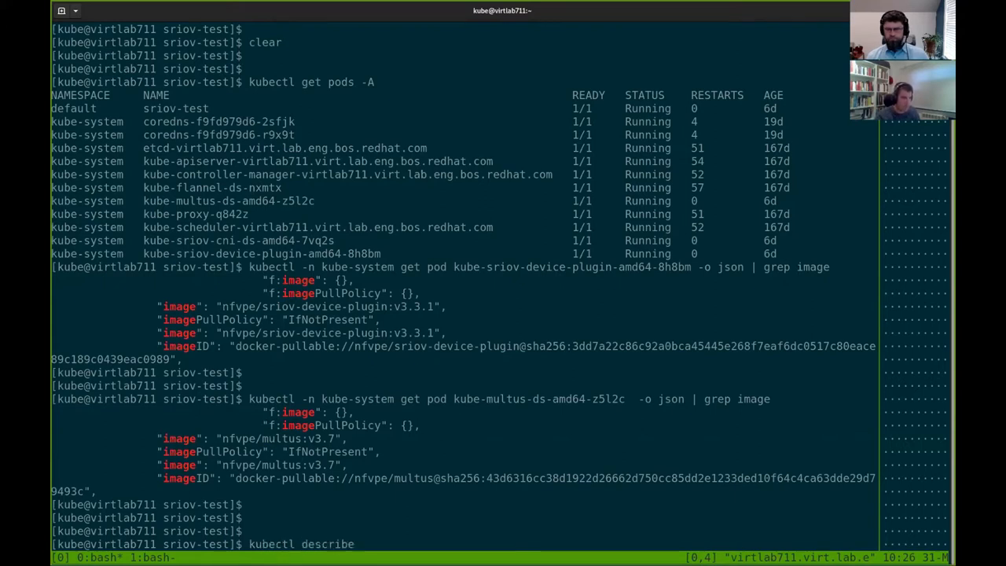
{"action": "type", "text": "pod sriov-test | less"}
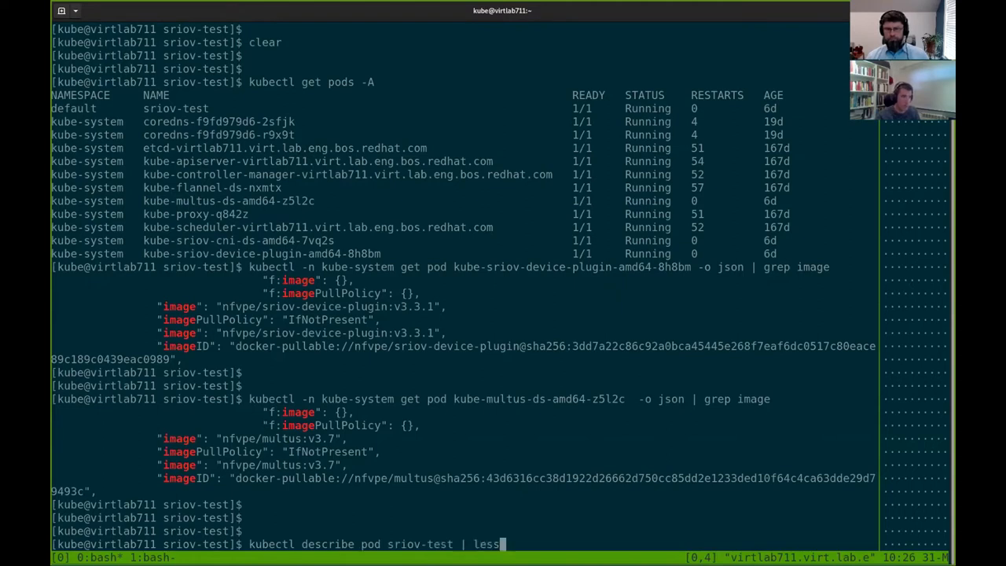
{"action": "key", "text": "Enter"}
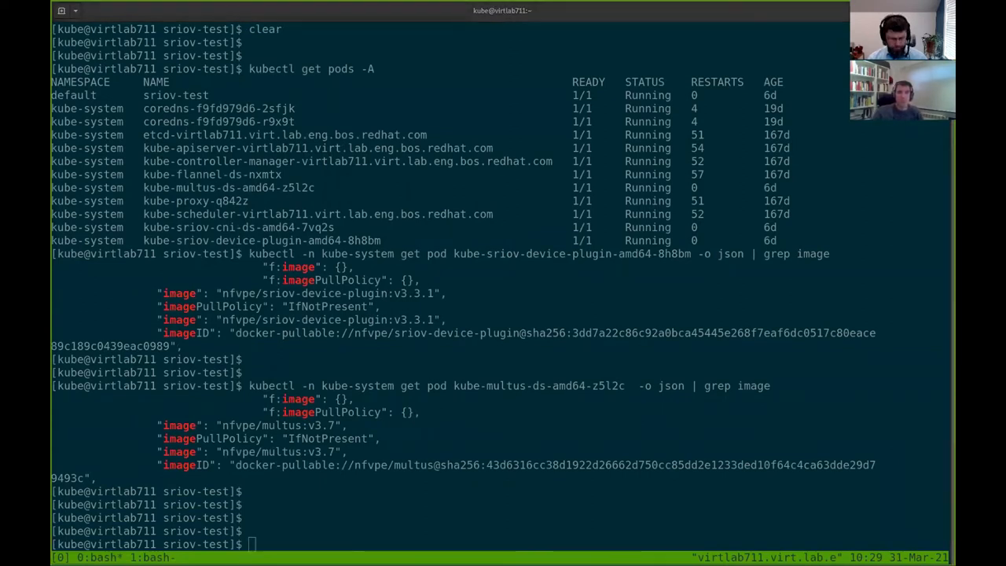
Step: Describe the kube-system sriovdp-config configmap, showing ctx6_pf0 and ctx6_pf1 resources
{"action": "type", "text": "kubectl describe configmap -n kube-system sriovdp-config"}
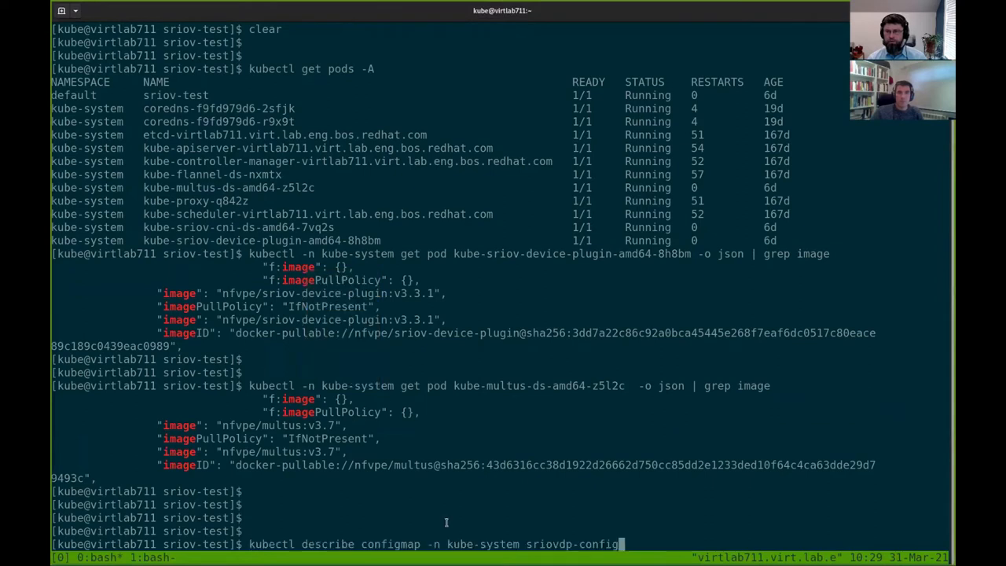
{"action": "key", "text": "Return"}
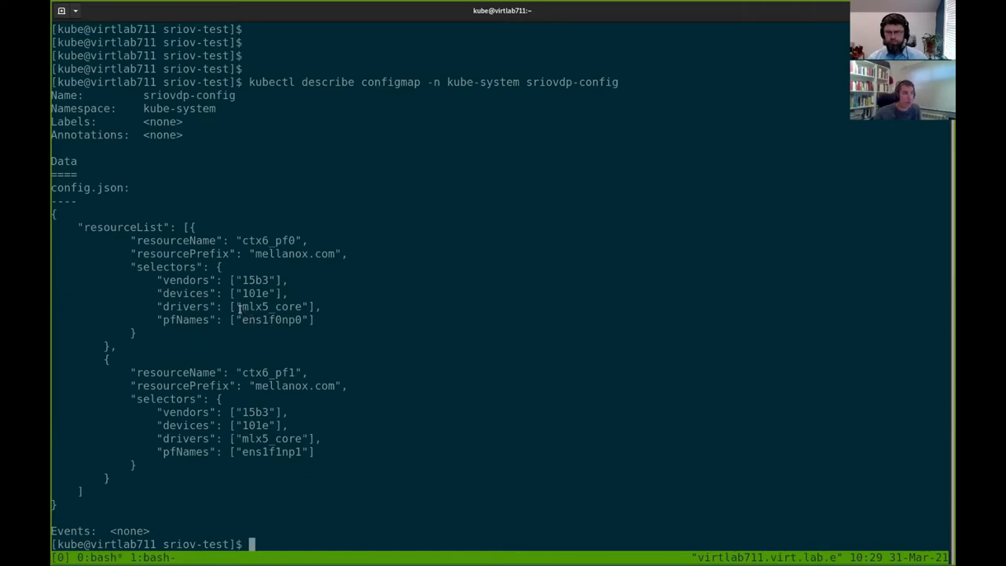
{"action": "mouse_move", "coordinate": [77, 328]}
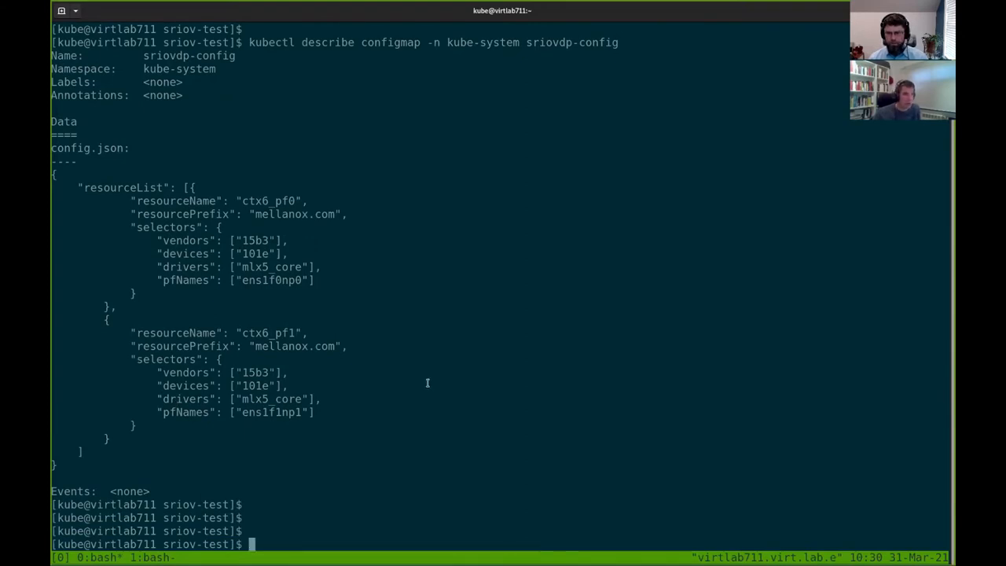
{"action": "type", "text": "v"}
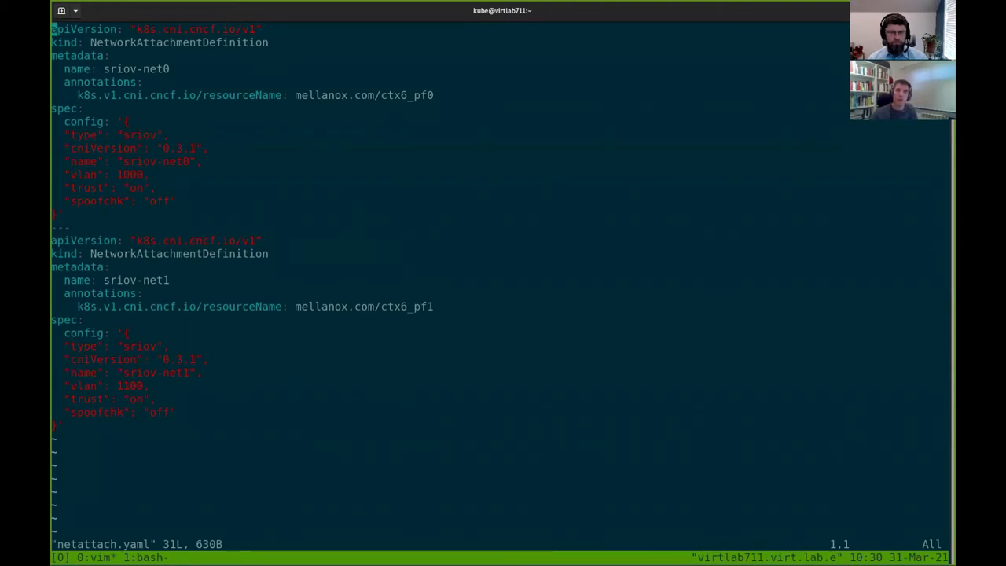
{"action": "mouse_move", "coordinate": [231, 453]}
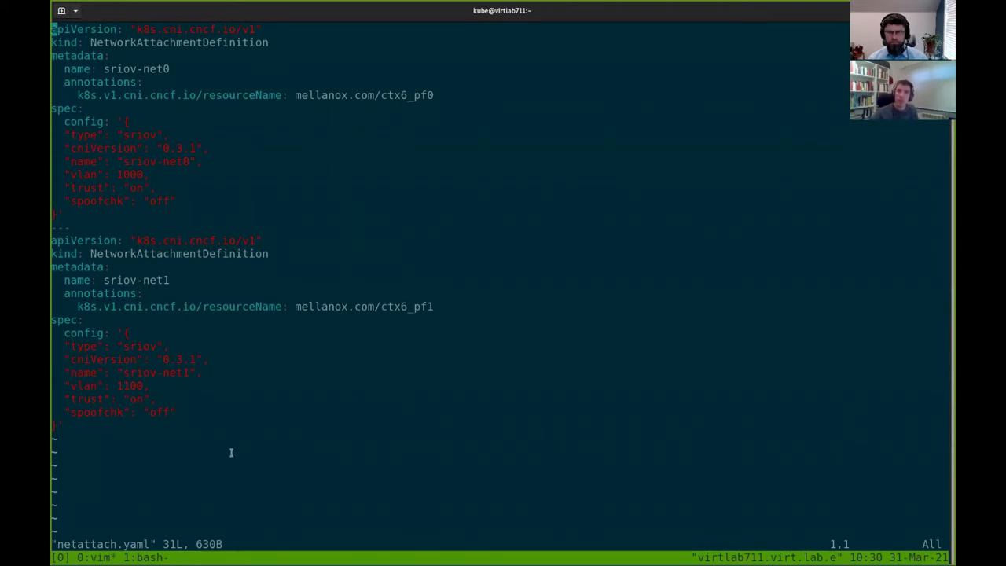
{"action": "mouse_move", "coordinate": [70, 433]}
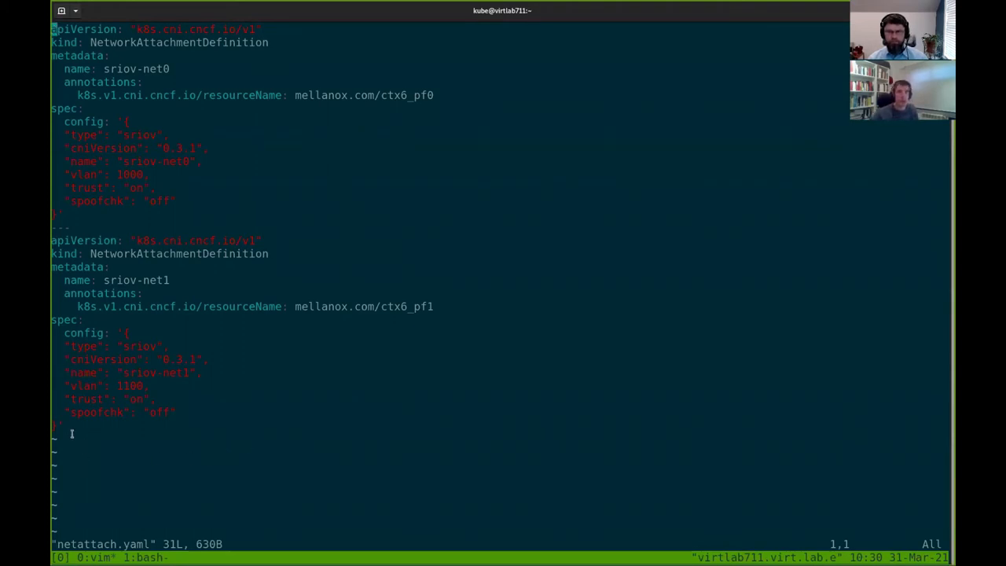
{"action": "mouse_move", "coordinate": [275, 419]}
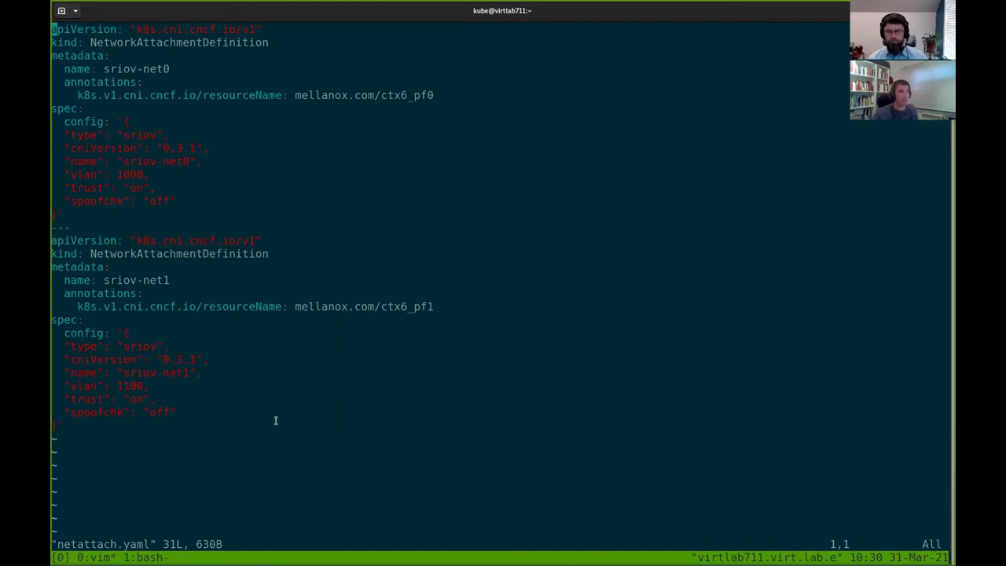
{"action": "mouse_move", "coordinate": [280, 426]}
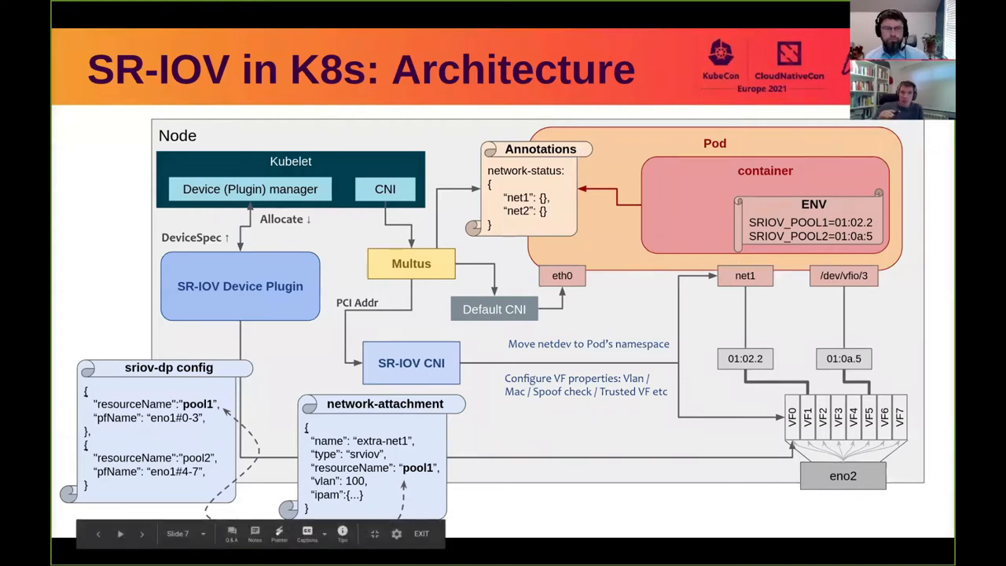
{"action": "mouse_move", "coordinate": [334, 290]}
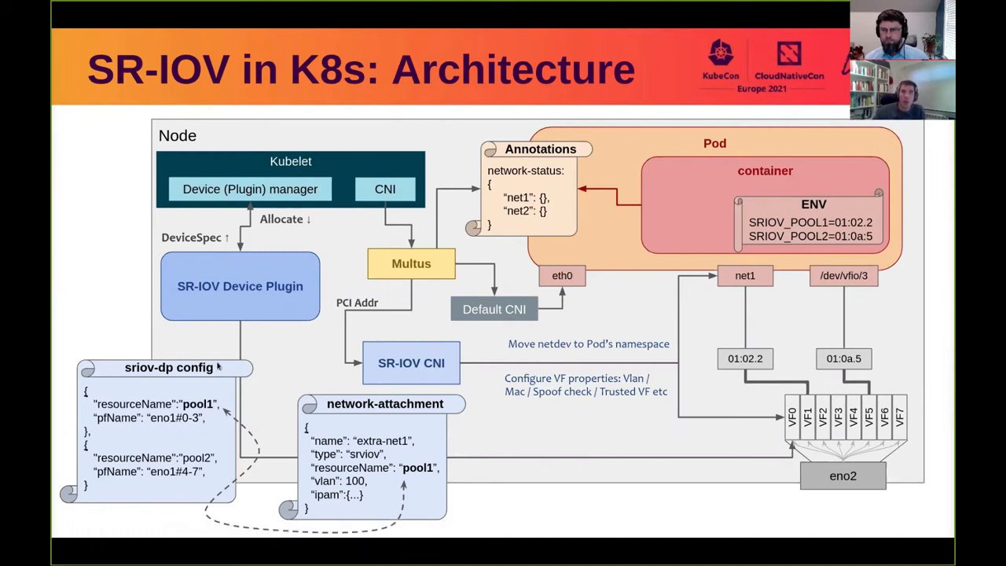
{"action": "mouse_move", "coordinate": [229, 344]}
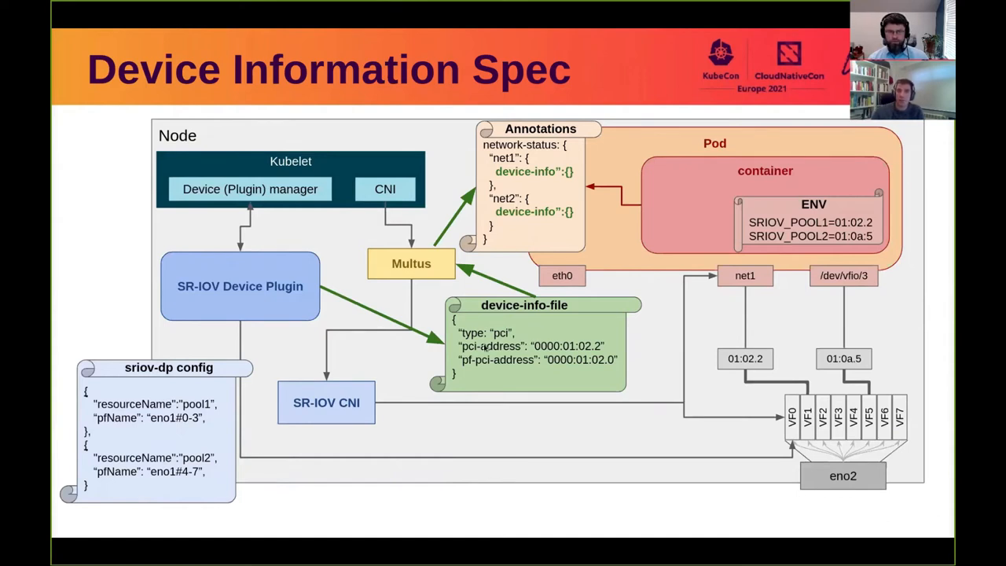
{"action": "mouse_move", "coordinate": [497, 318]}
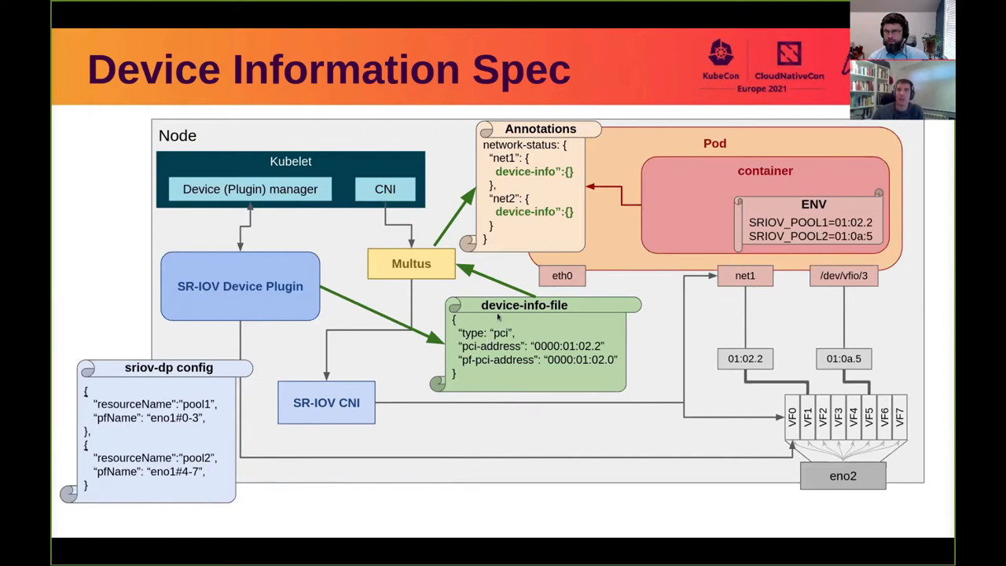
{"action": "mouse_move", "coordinate": [523, 319]}
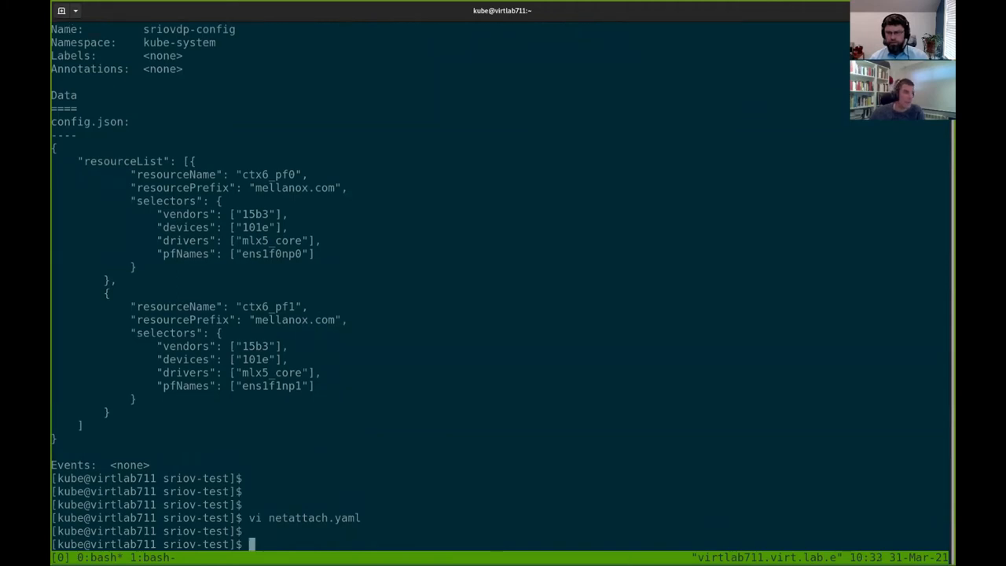
Step: List the mellanox.com-ctx6_pf device-info files under /var/run/k8s.cni.cncf.io/devinfo/dp/
{"action": "type", "text": "cat"}
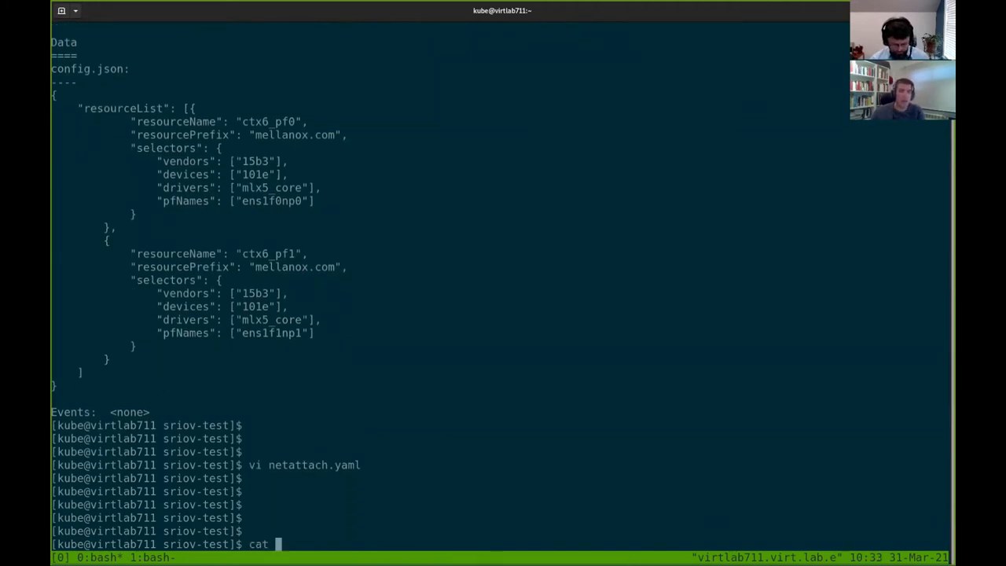
{"action": "type", "text": "/var/run/"}
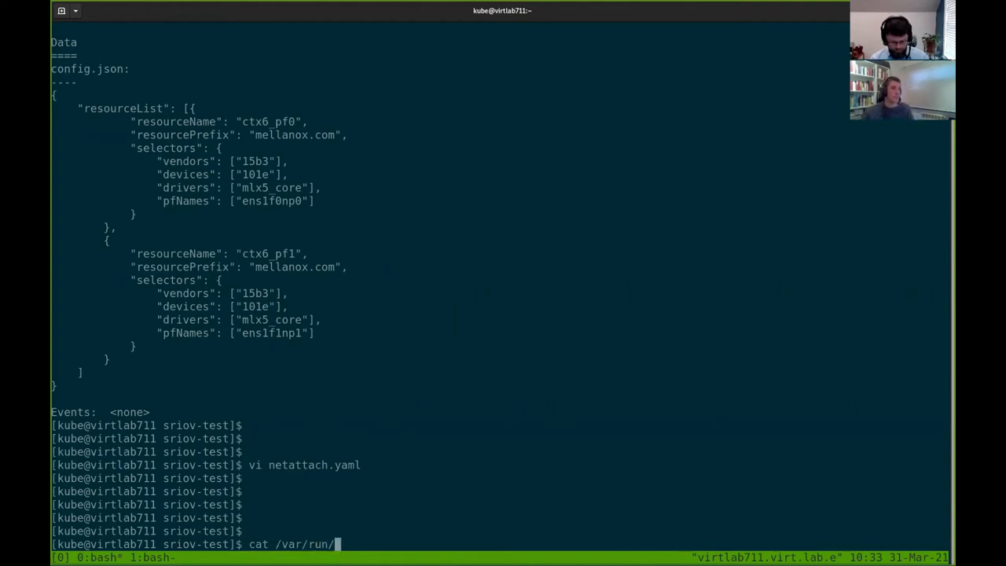
{"action": "type", "text": "k8s.cni.cncf.io/"}
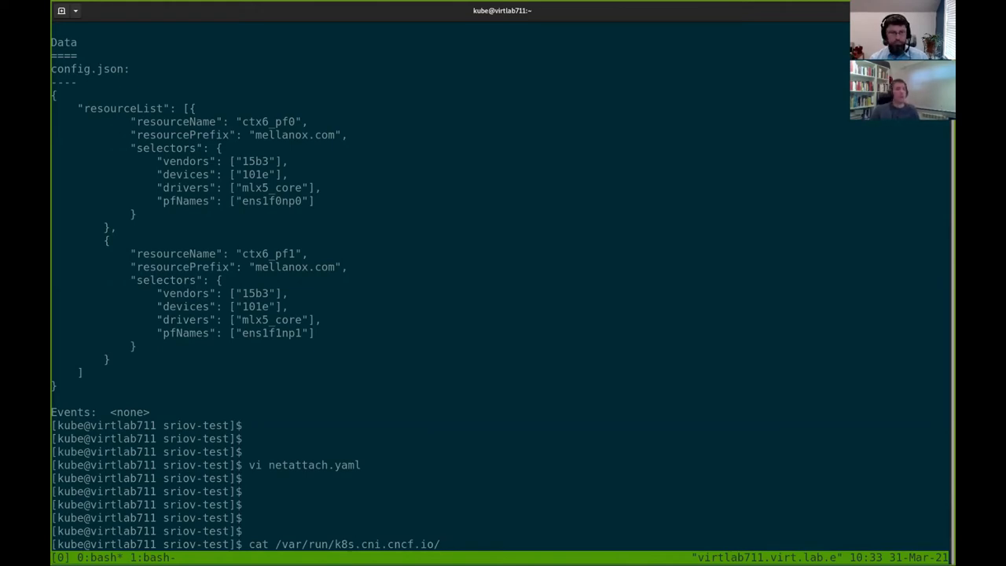
{"action": "type", "text": "d"}
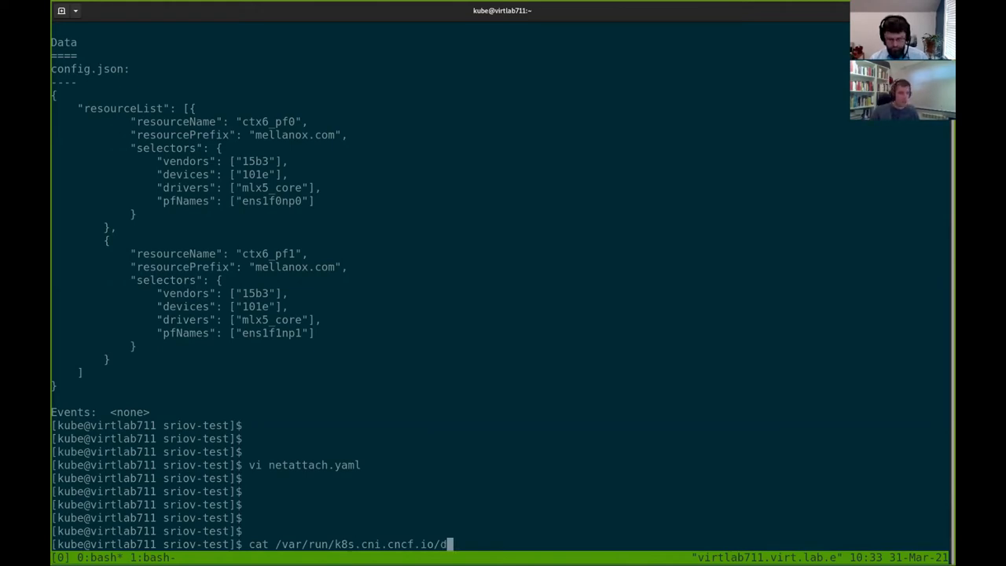
{"action": "type", "text": "evinfo/"}
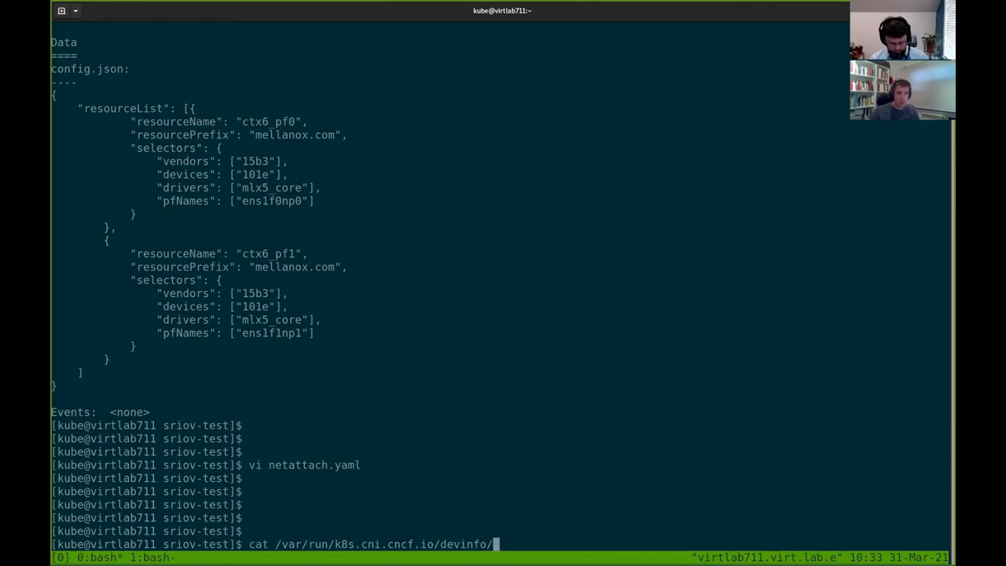
{"action": "type", "text": "dp/mellanox.com-ctx6_pf"}
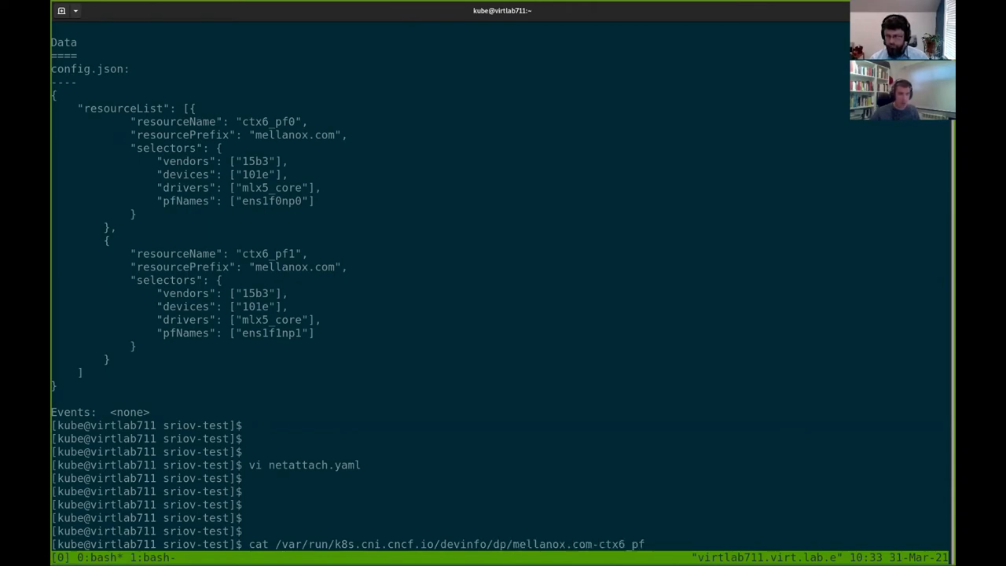
{"action": "key", "text": "Return"}
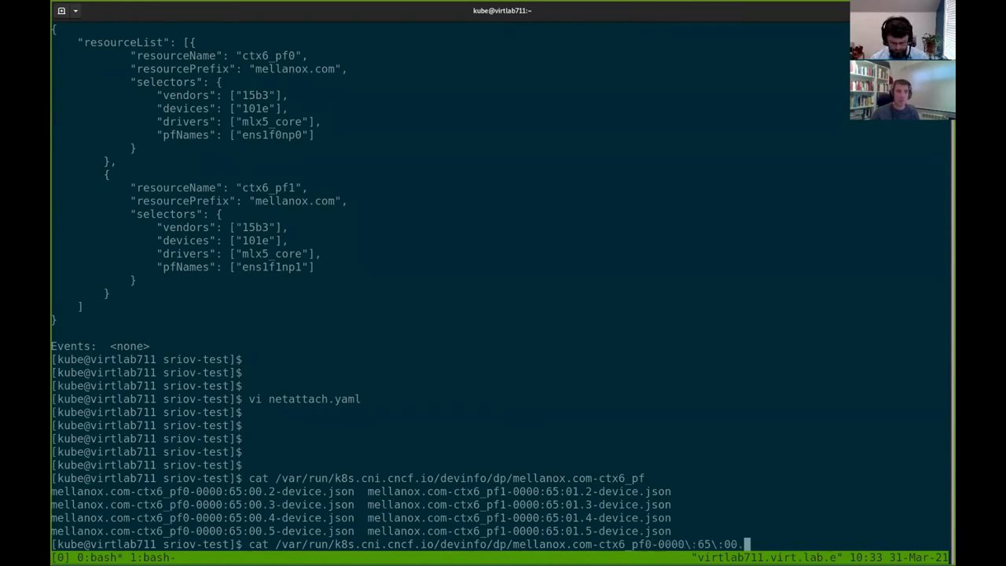
Step: Complete cat on the ctx6_pf0 0000:65:00.2 device.json file and pipe it onward
{"action": "type", "text": "2-"}
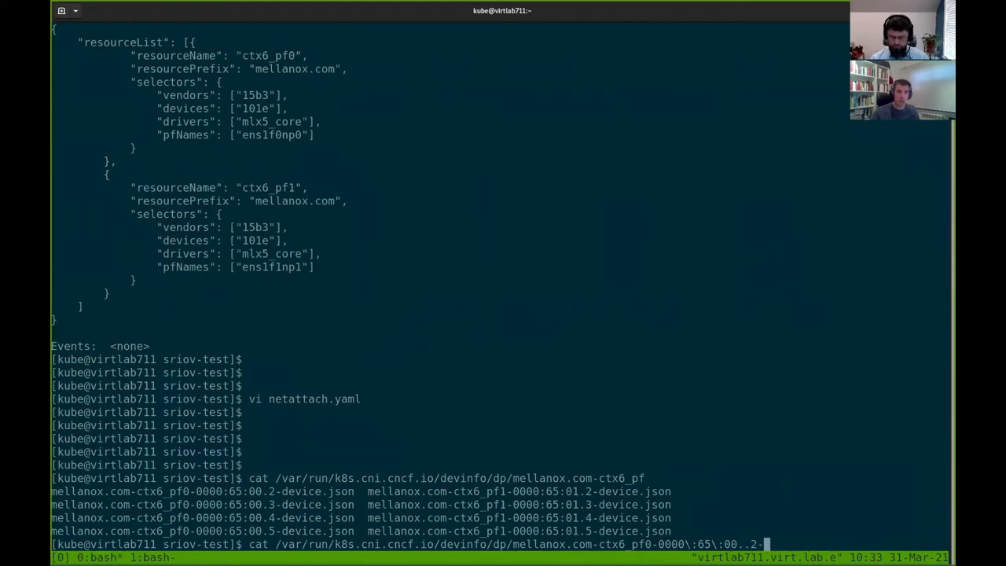
{"action": "key", "text": "BackSpace"}
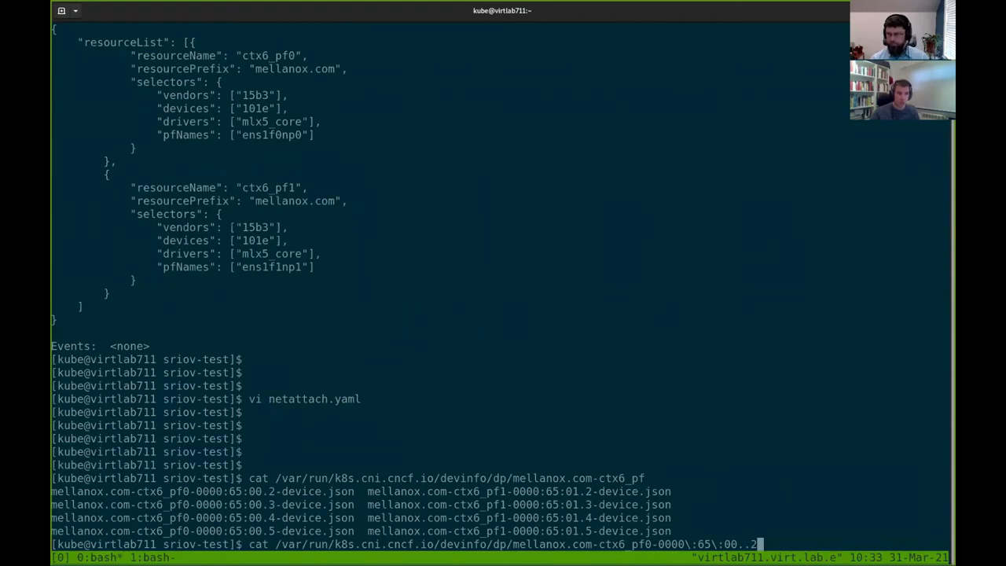
{"action": "key", "text": "BackSpace"}
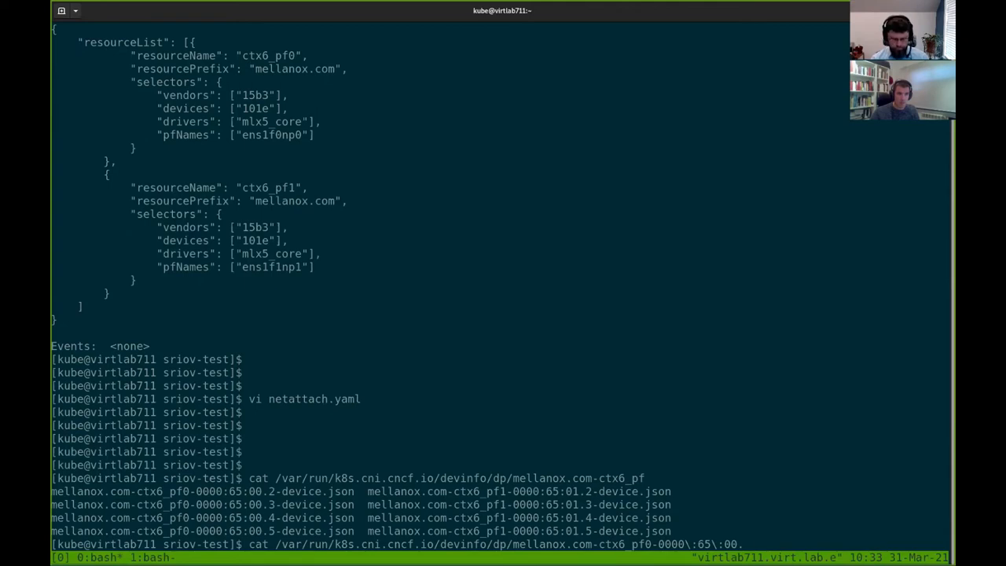
{"action": "type", "text": ".2-device.json |"}
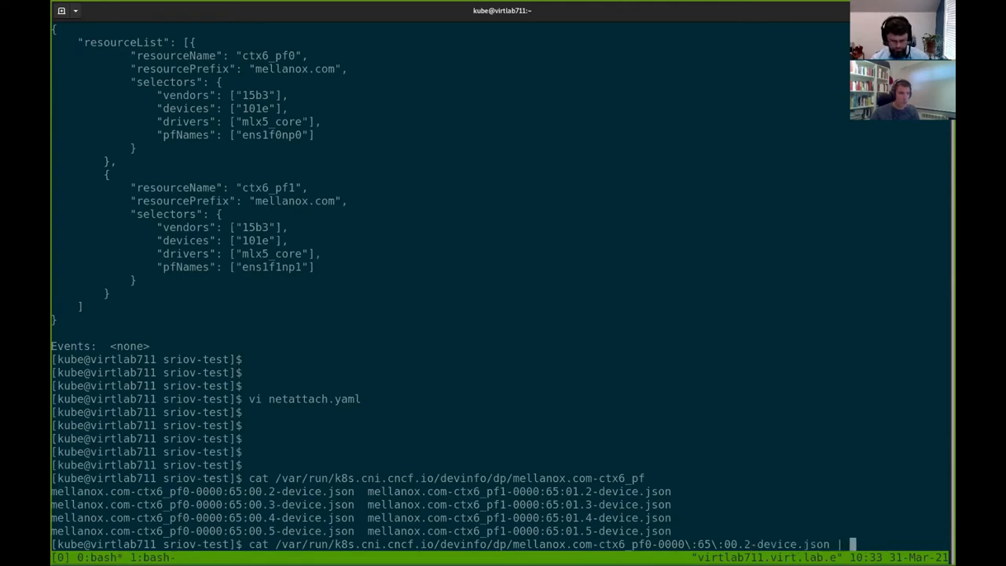
{"action": "key", "text": "Return"}
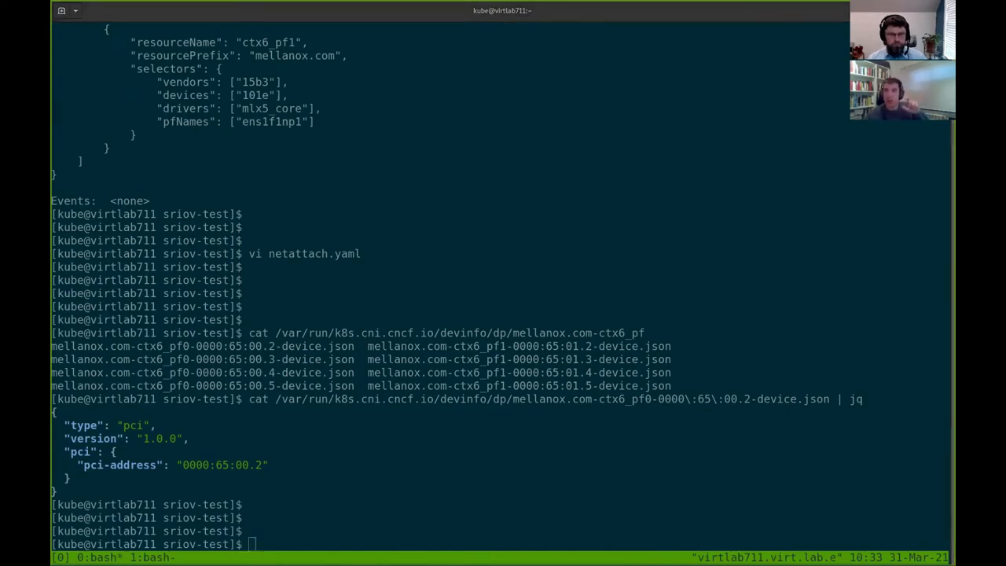
{"action": "mouse_move", "coordinate": [454, 294]}
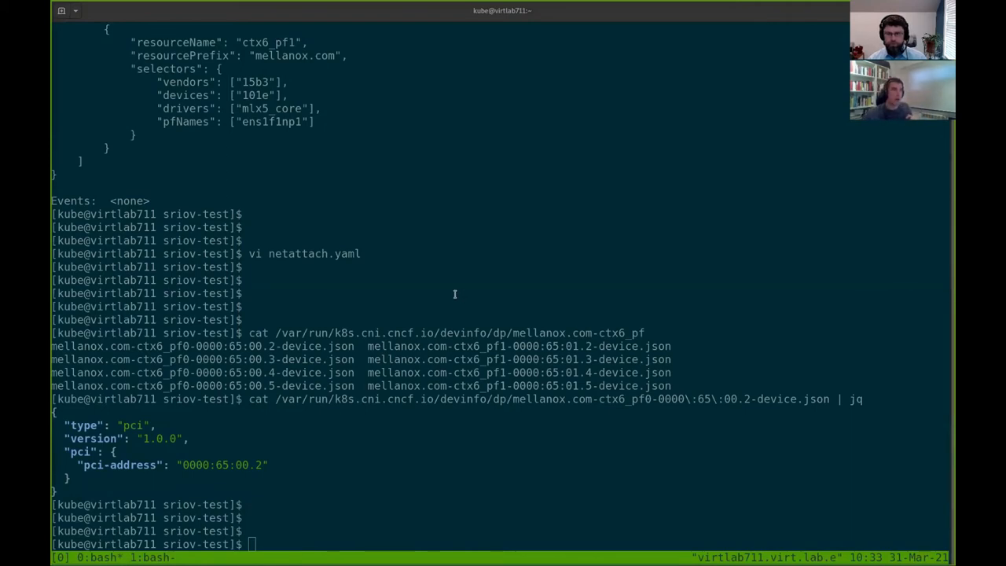
Step: Right-click in the terminal once the pf0 device info (pci-address 0000:65:00.2) is shown
{"action": "right_click", "coordinate": [454, 294]}
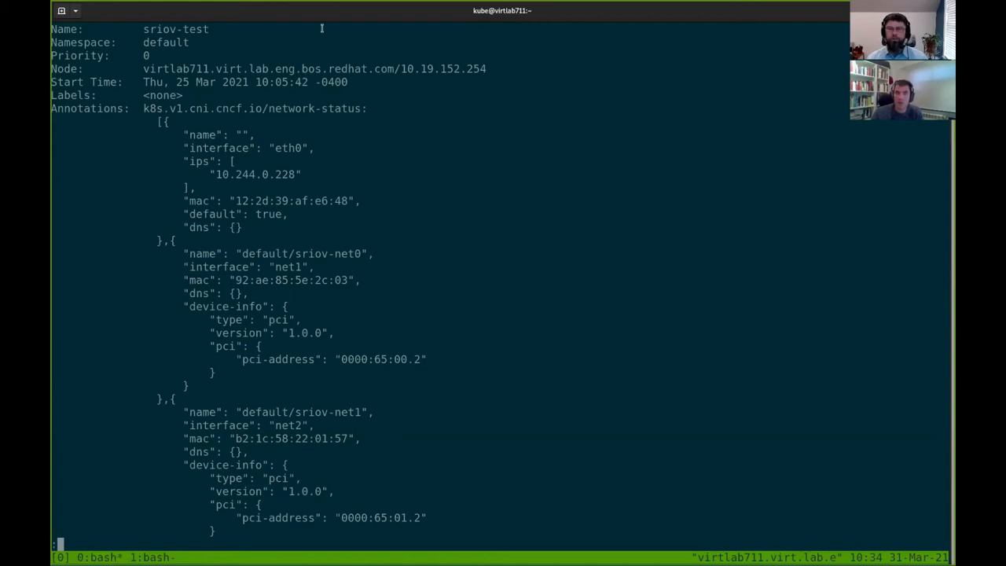
{"action": "mouse_move", "coordinate": [540, 49]}
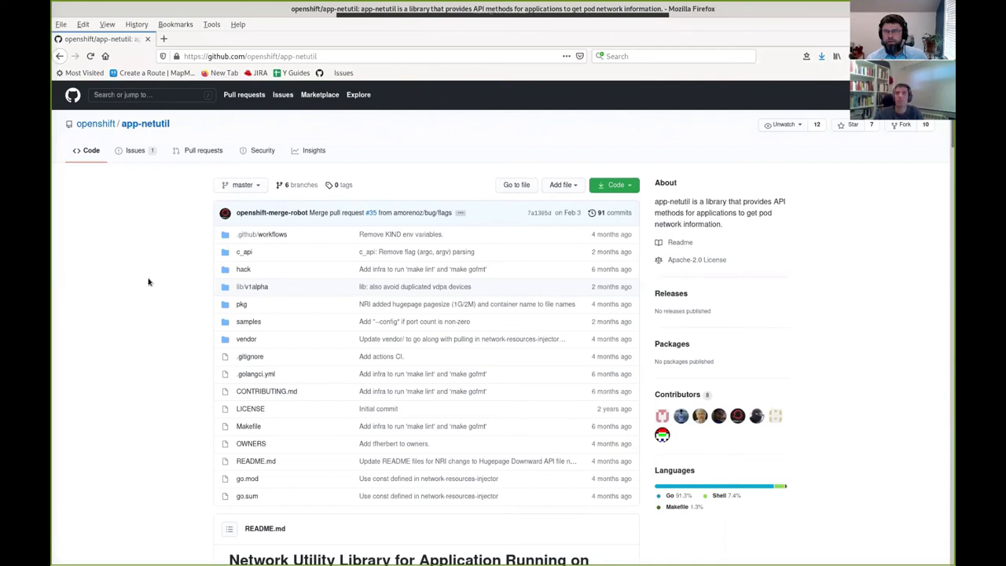
Step: Follow the README's APIs link to GetCPUInfo, GetHugepages and GetInterfaces
{"action": "scroll", "scroll_direction": "down", "scroll_amount": 3}
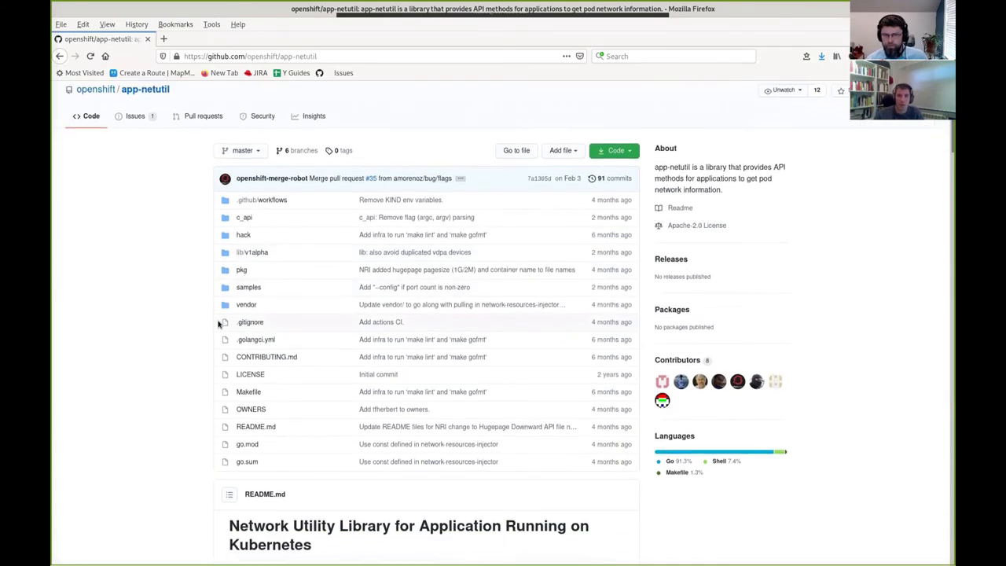
{"action": "scroll", "scroll_direction": "down", "scroll_amount": 3}
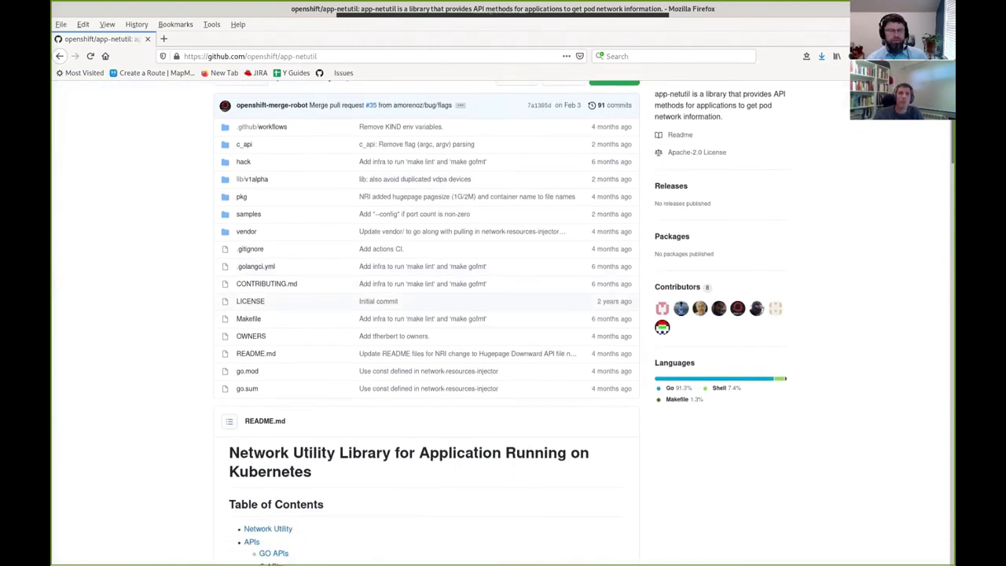
{"action": "scroll", "scroll_direction": "down", "scroll_amount": 3}
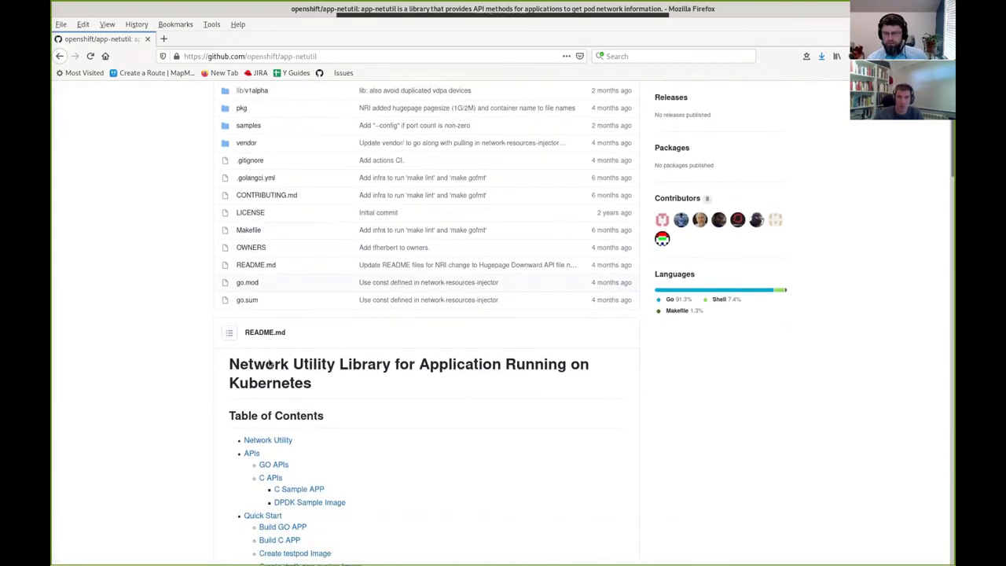
{"action": "left_click", "coordinate": [252, 453]}
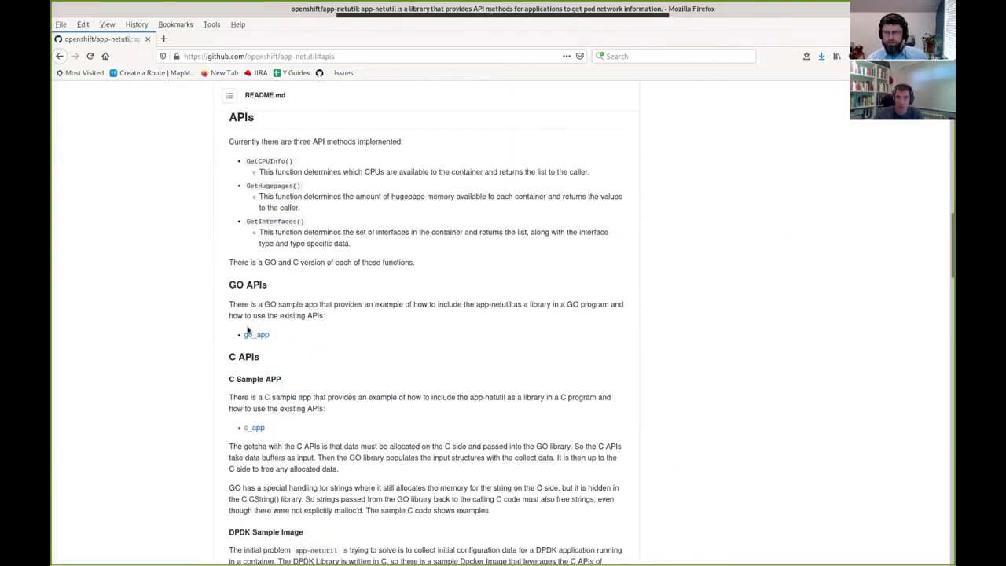
Step: Scroll the README through Build C APP and testpod to 'Create dpdk-app-centos Image'
{"action": "scroll", "scroll_direction": "down", "scroll_amount": 3}
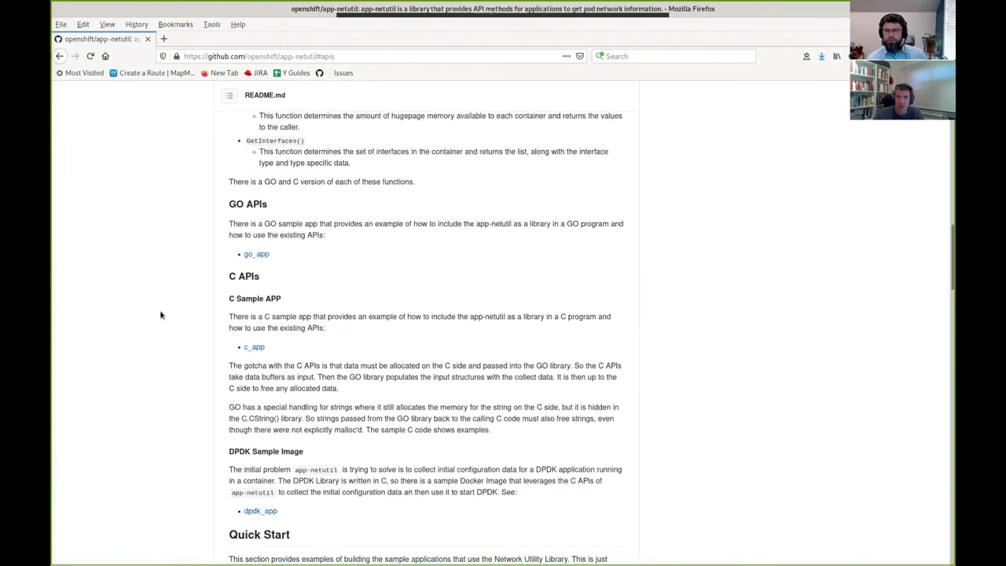
{"action": "scroll", "scroll_direction": "up", "scroll_amount": 3}
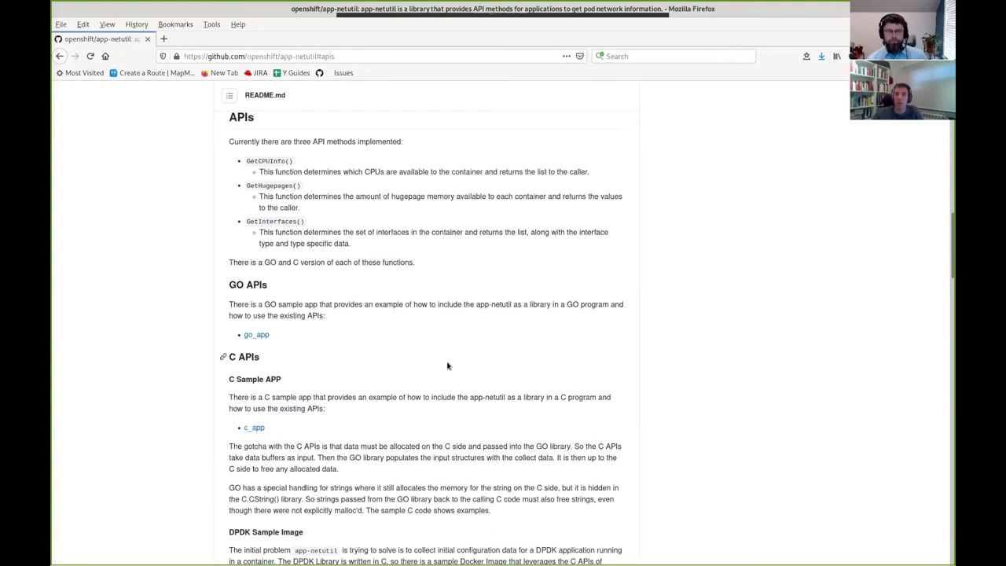
{"action": "scroll", "scroll_direction": "down", "scroll_amount": 3}
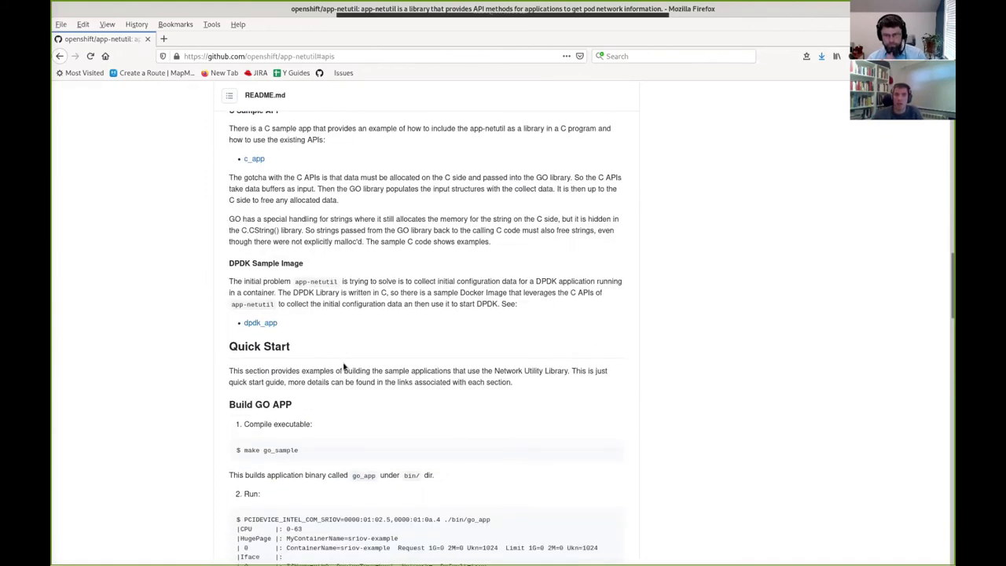
{"action": "scroll", "scroll_direction": "down", "scroll_amount": 3}
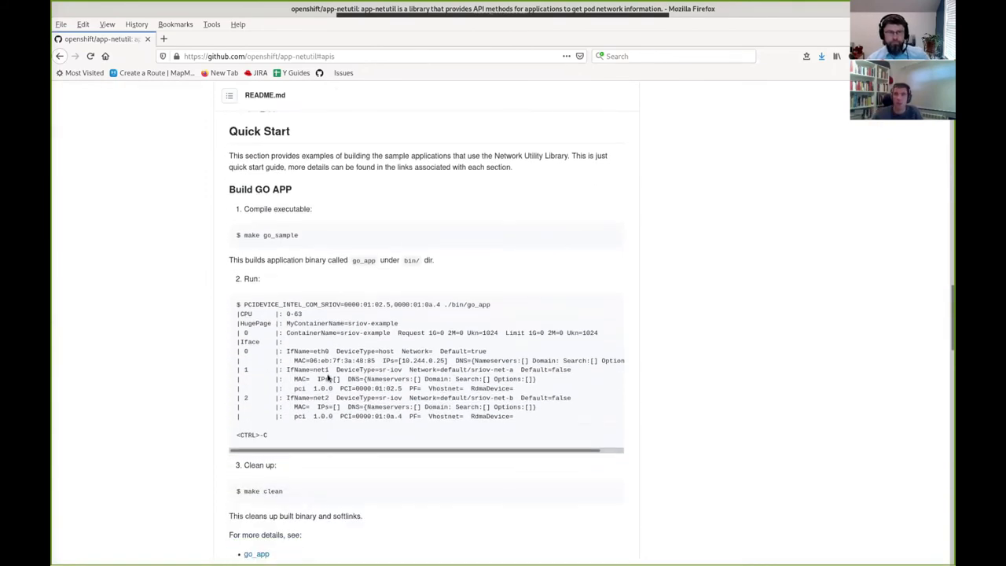
{"action": "scroll", "scroll_direction": "down", "scroll_amount": 3}
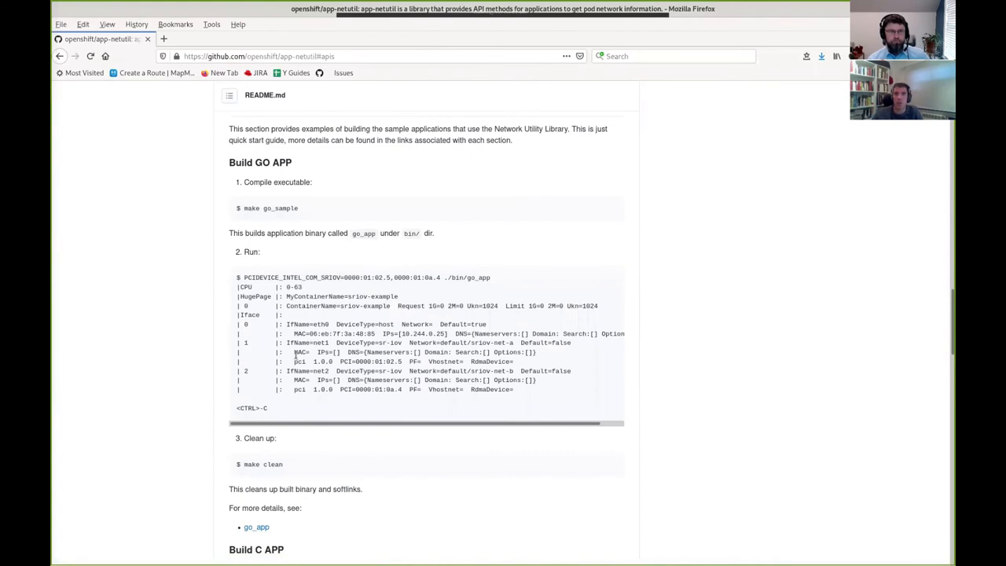
{"action": "scroll", "scroll_direction": "down", "scroll_amount": 3}
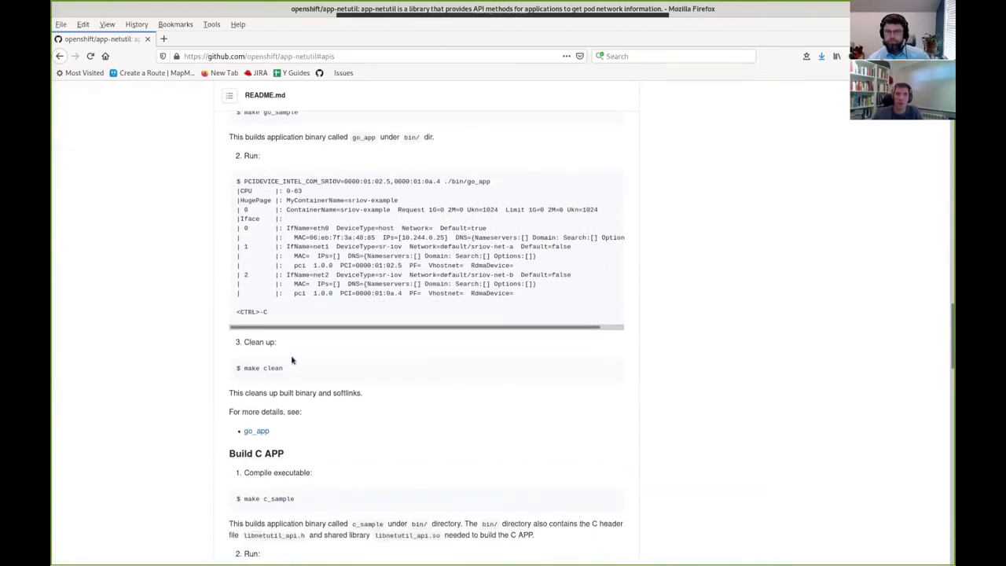
{"action": "scroll", "scroll_direction": "down", "scroll_amount": 3}
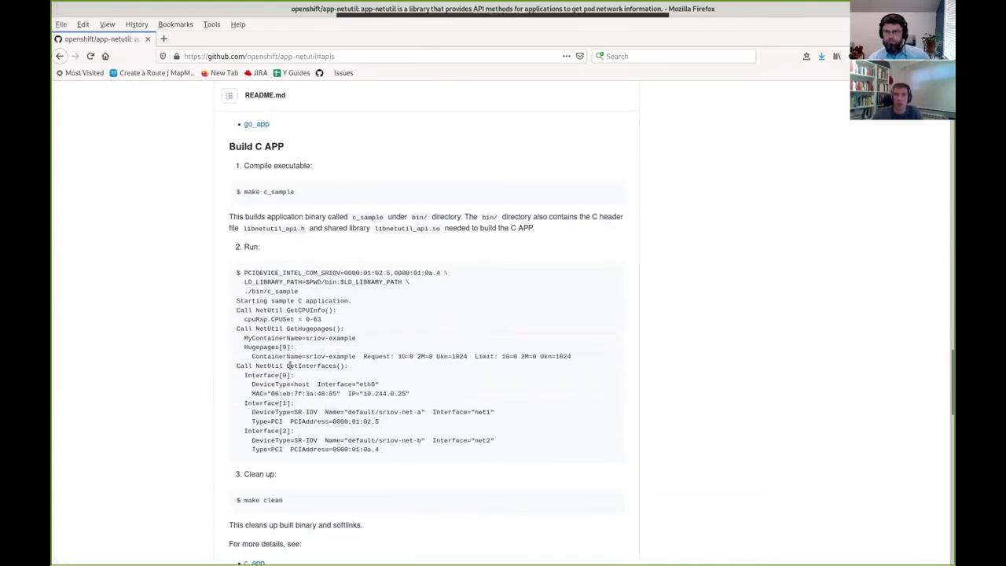
{"action": "scroll", "scroll_direction": "down", "scroll_amount": 3}
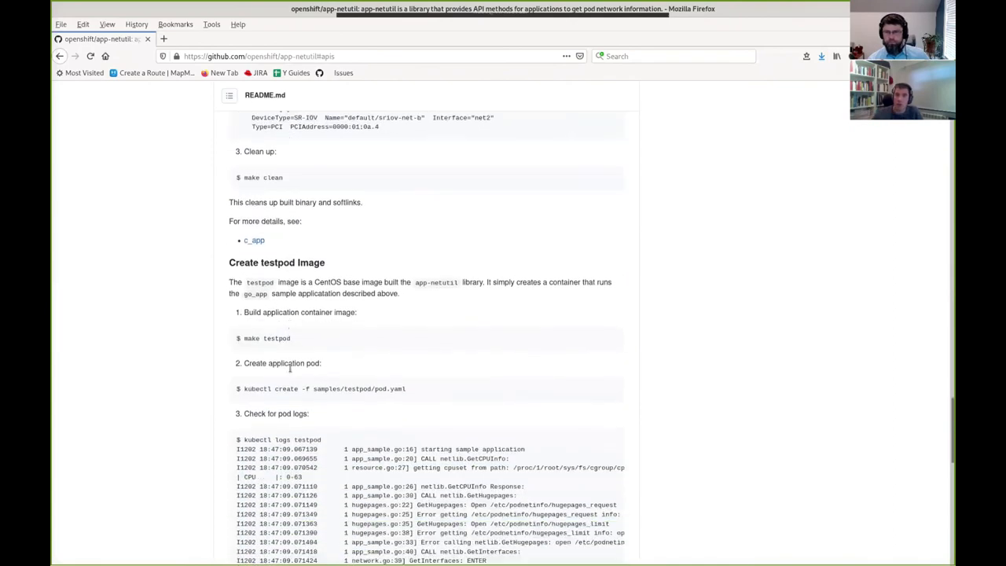
{"action": "scroll", "scroll_direction": "down", "scroll_amount": 3}
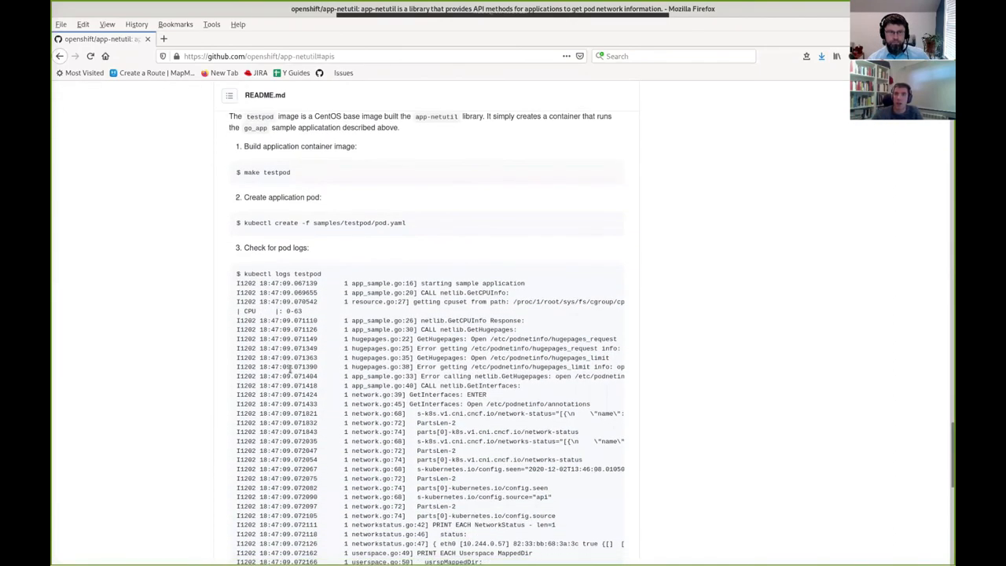
{"action": "scroll", "scroll_direction": "down", "scroll_amount": 3}
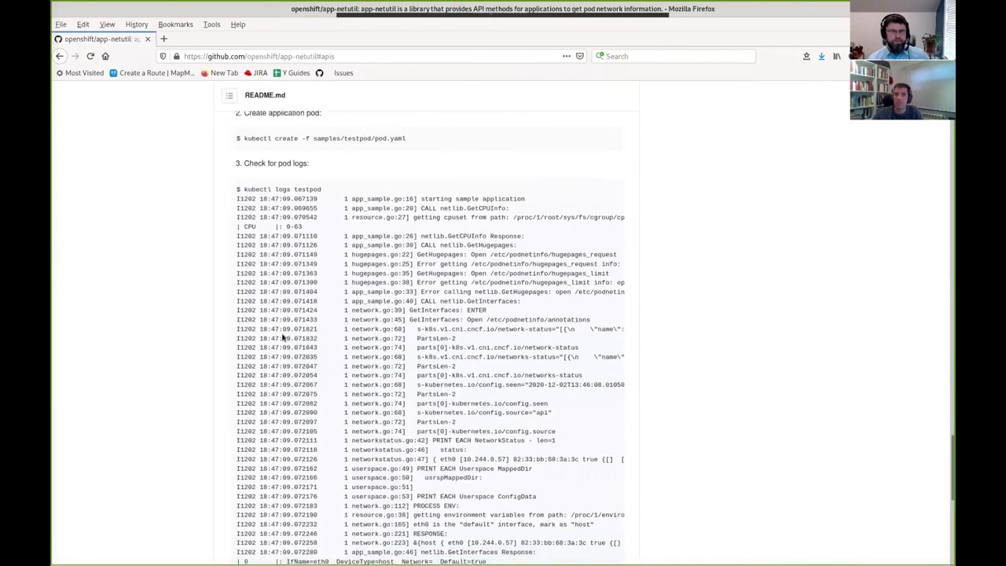
{"action": "scroll", "scroll_direction": "down", "scroll_amount": 3}
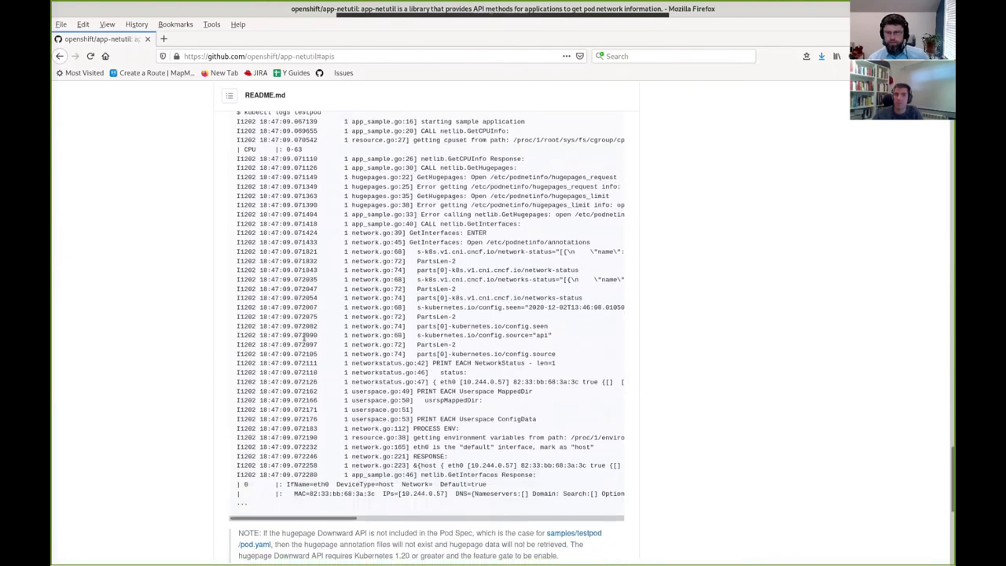
{"action": "scroll", "scroll_direction": "down", "scroll_amount": 3}
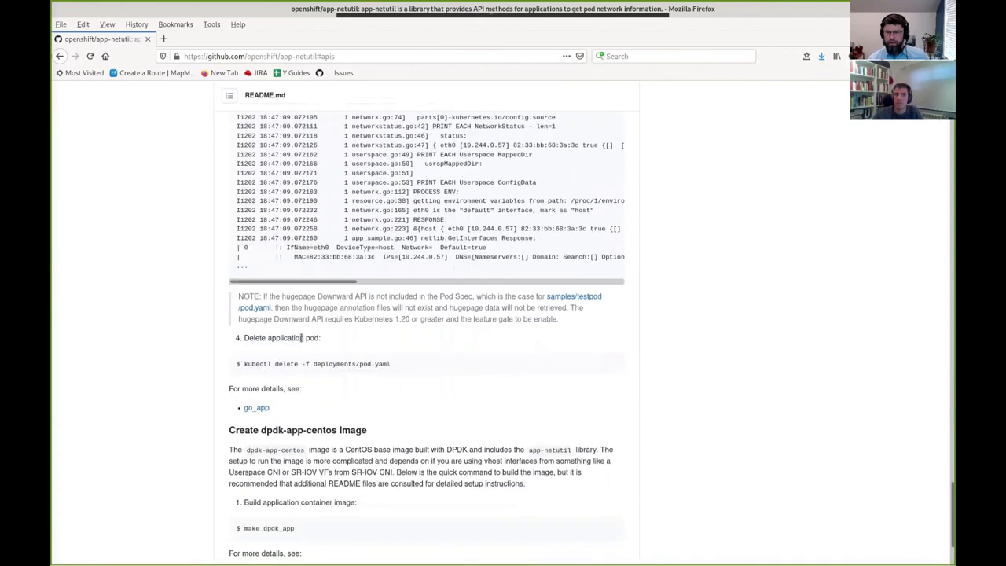
{"action": "scroll", "scroll_direction": "down", "scroll_amount": 3}
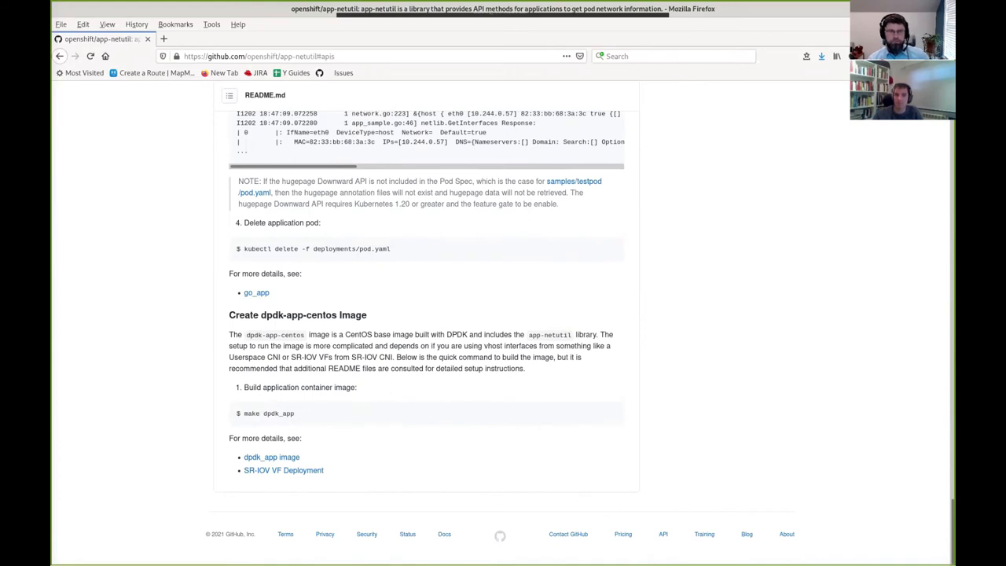
{"action": "mouse_move", "coordinate": [119, 441]}
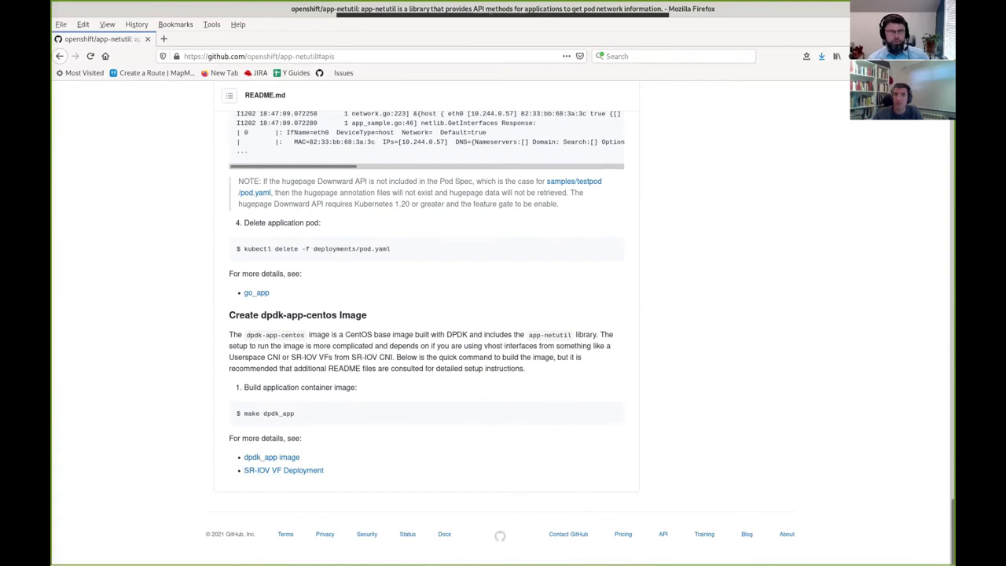
{"action": "mouse_move", "coordinate": [283, 470]}
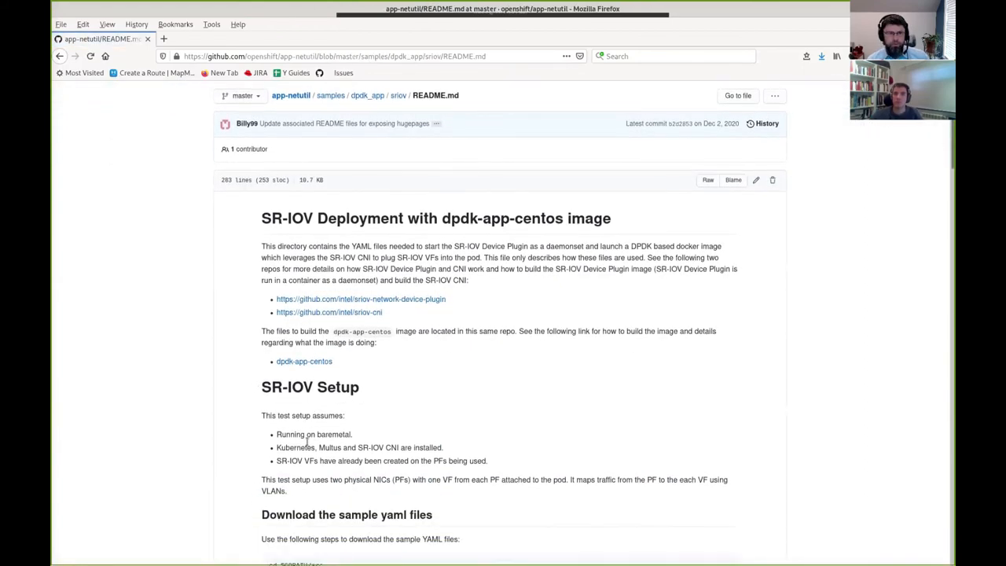
Step: Scroll the SR-IOV README down to 'Start the SR-IOV Device Plugin Daemonset'
{"action": "scroll", "scroll_direction": "down", "scroll_amount": 3}
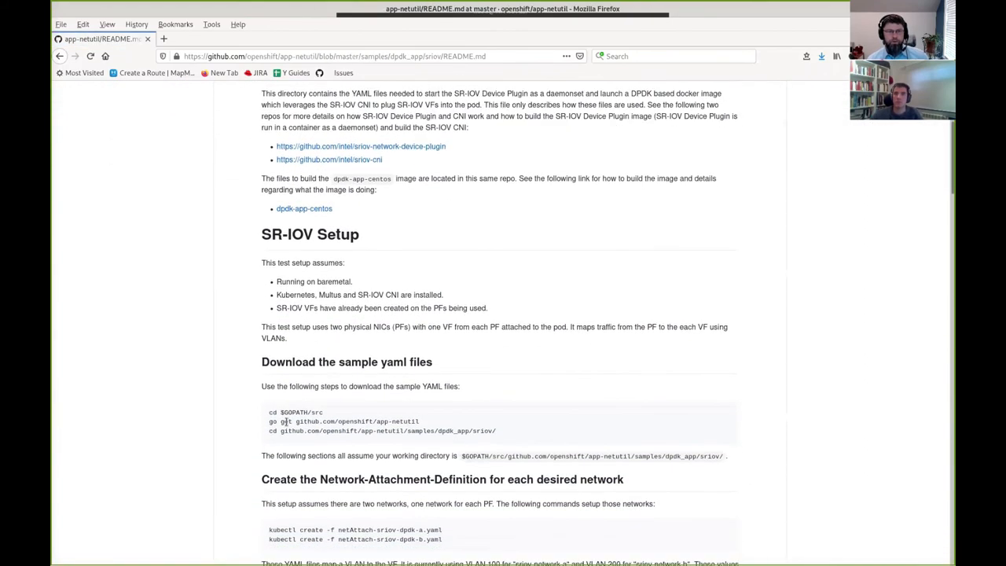
{"action": "scroll", "scroll_direction": "down", "scroll_amount": 3}
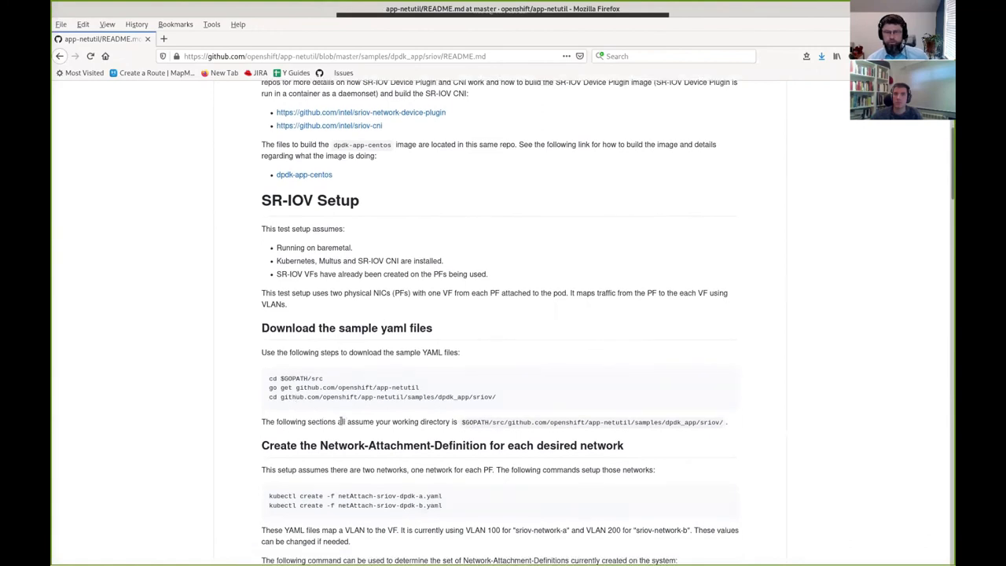
{"action": "scroll", "scroll_direction": "down", "scroll_amount": 3}
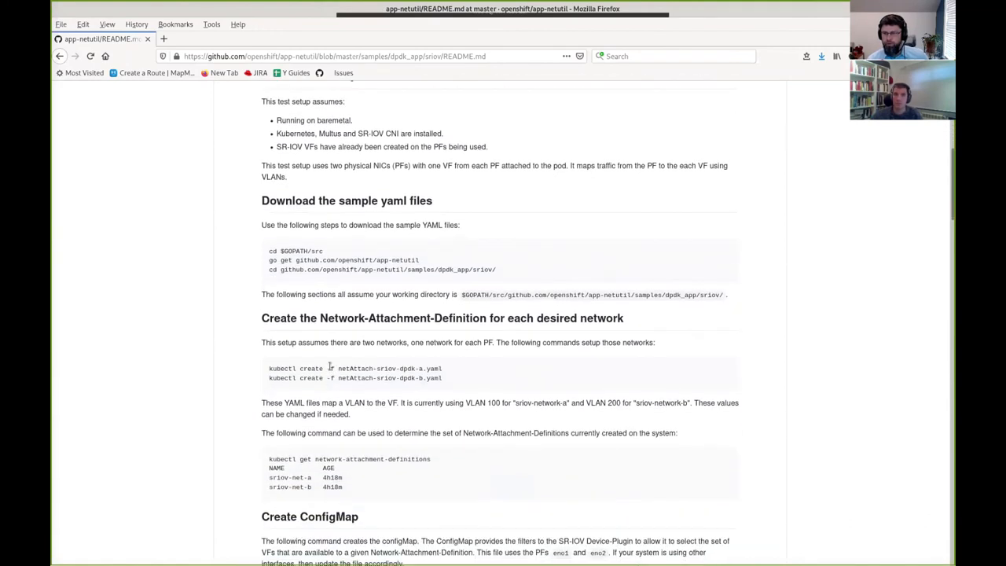
{"action": "scroll", "scroll_direction": "down", "scroll_amount": 3}
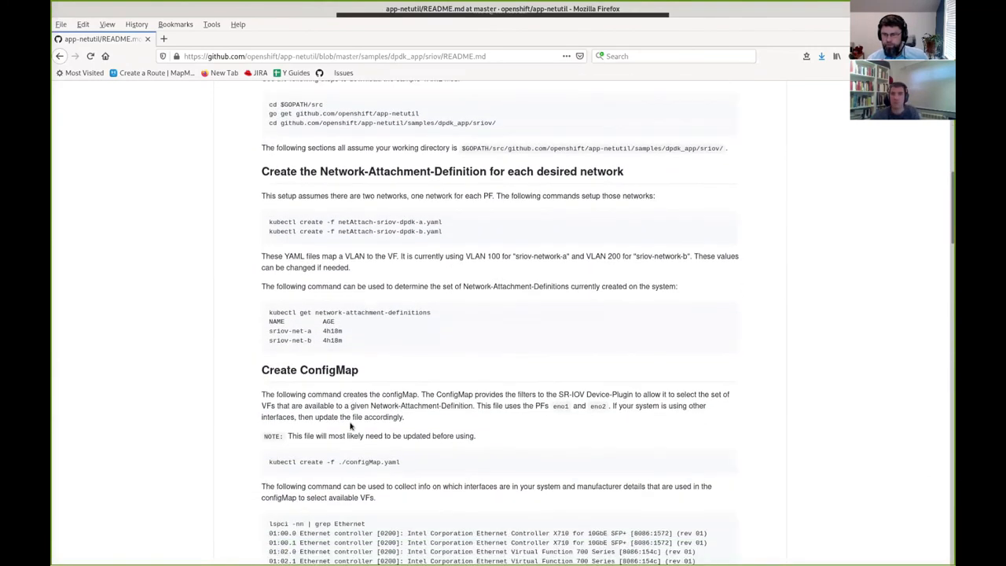
{"action": "scroll", "scroll_direction": "down", "scroll_amount": 3}
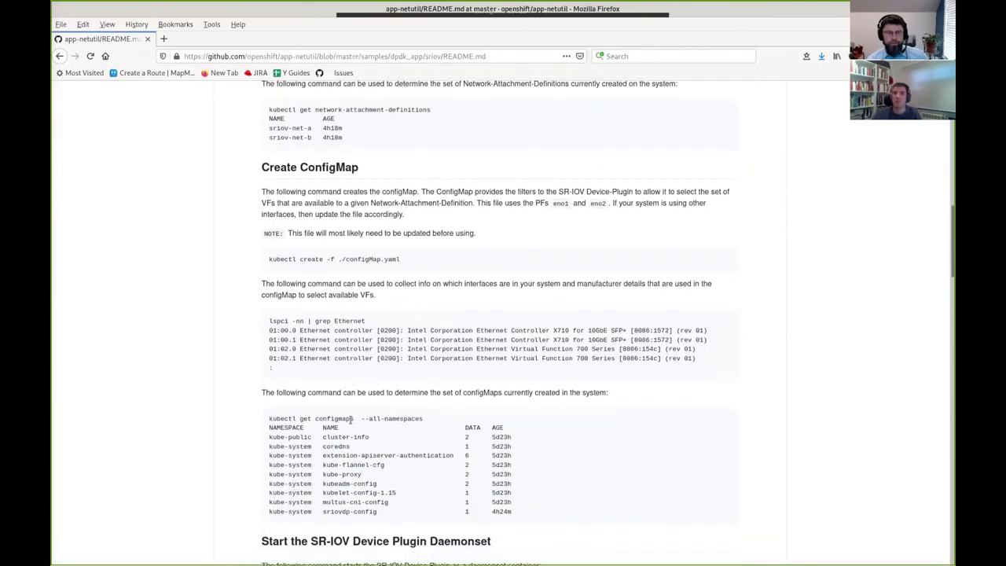
{"action": "scroll", "scroll_direction": "down", "scroll_amount": 3}
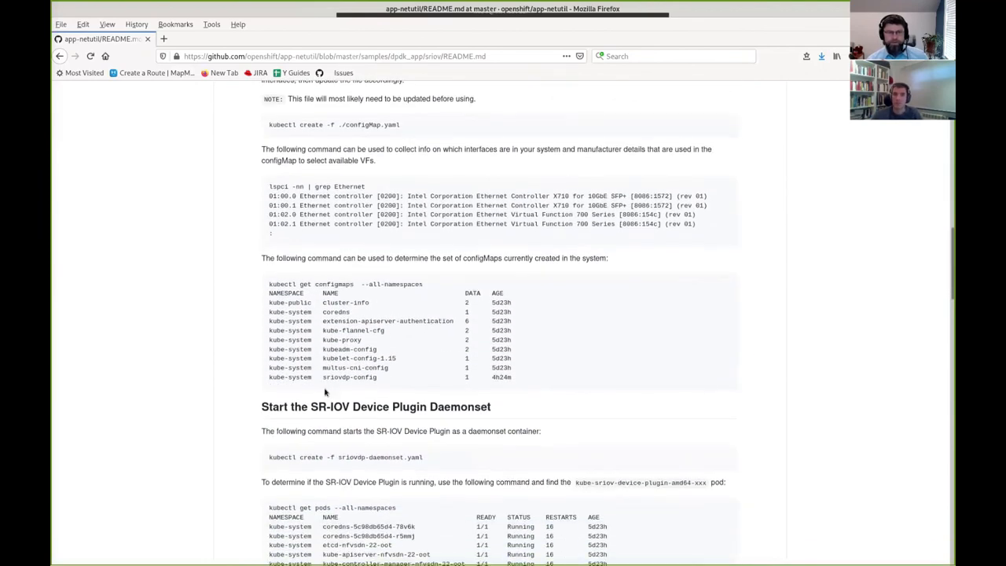
{"action": "mouse_move", "coordinate": [360, 445]}
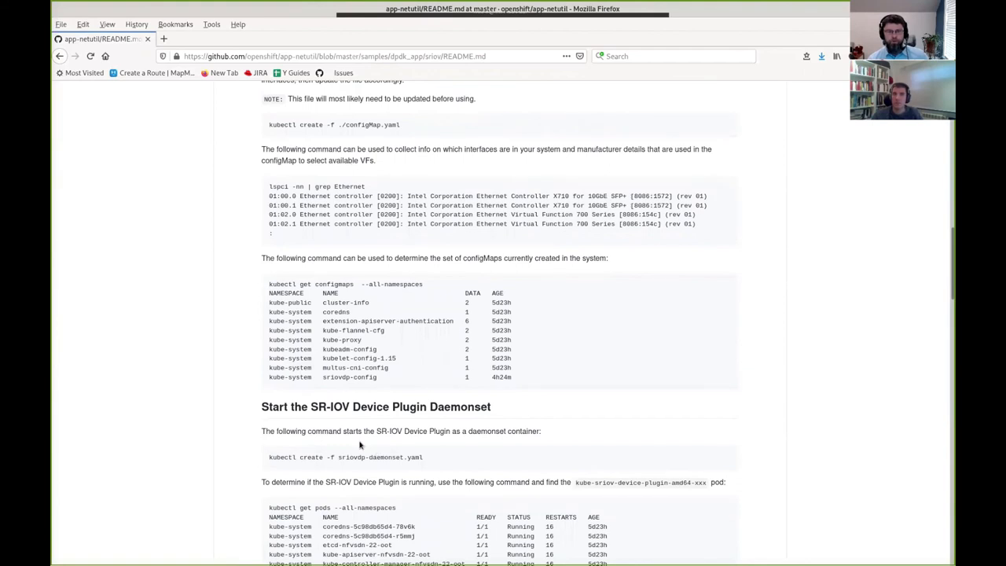
{"action": "scroll", "scroll_direction": "down", "scroll_amount": 3}
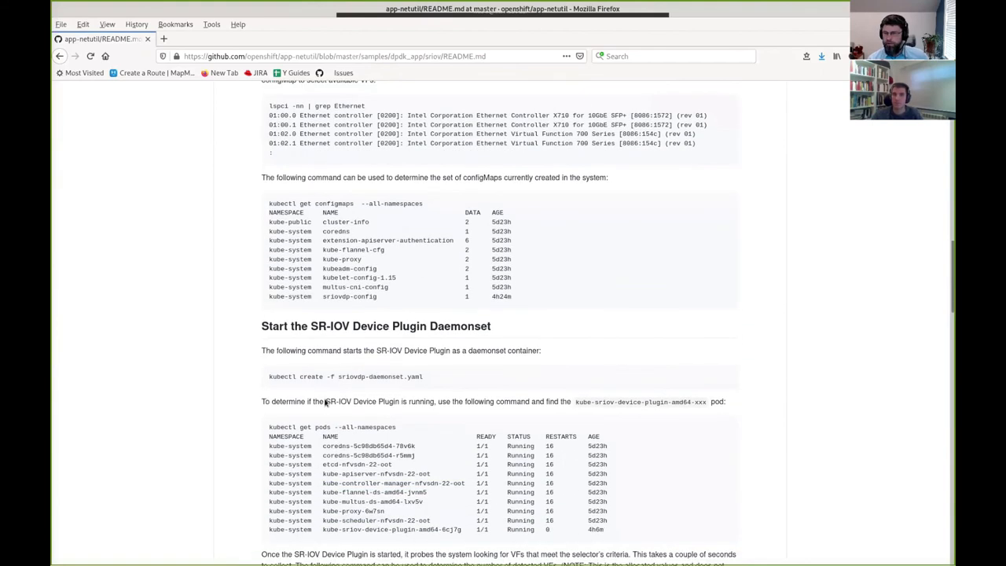
{"action": "scroll", "scroll_direction": "down", "scroll_amount": 3}
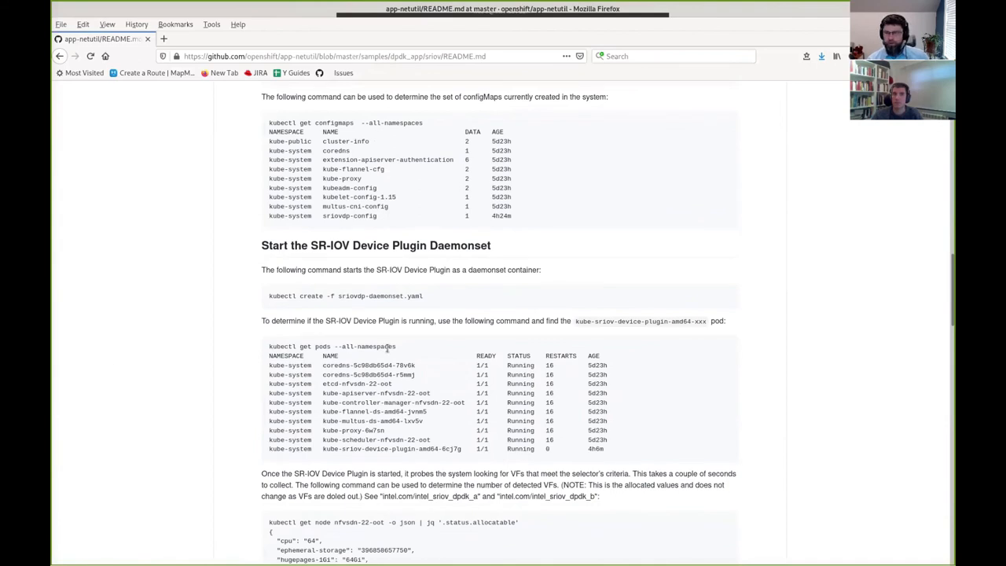
{"action": "scroll", "scroll_direction": "down", "scroll_amount": 3}
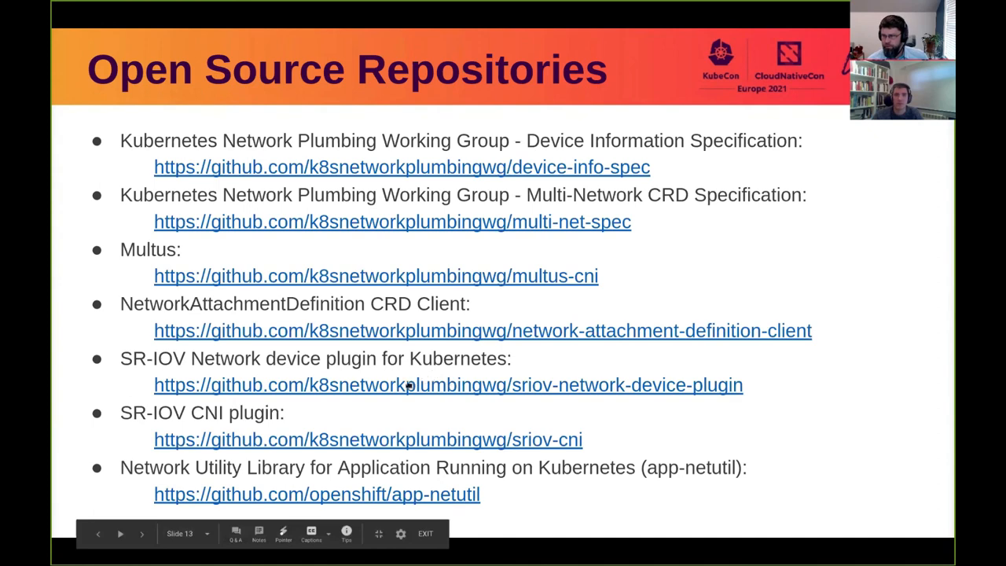
{"action": "mouse_move", "coordinate": [437, 269]}
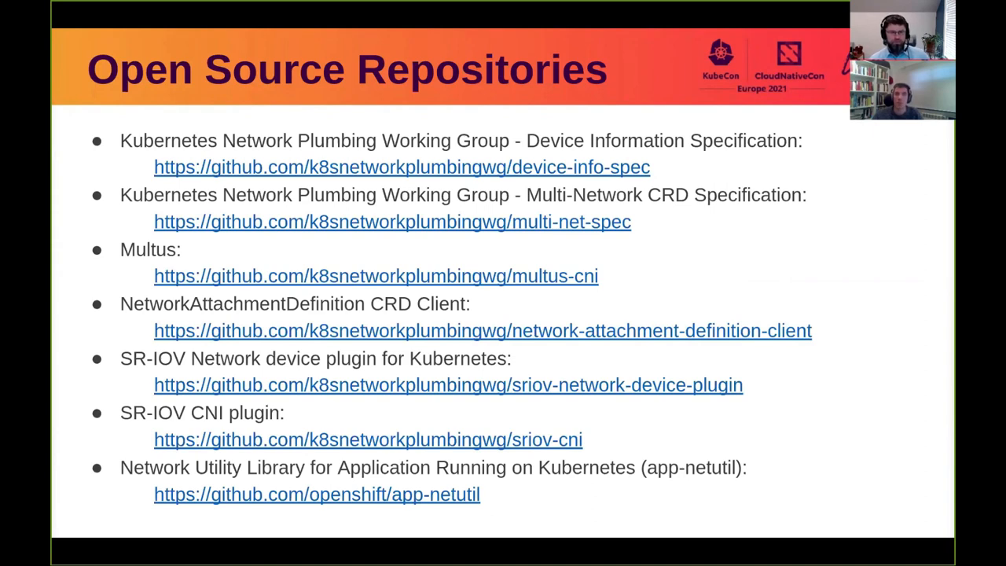
{"action": "mouse_move", "coordinate": [189, 514]}
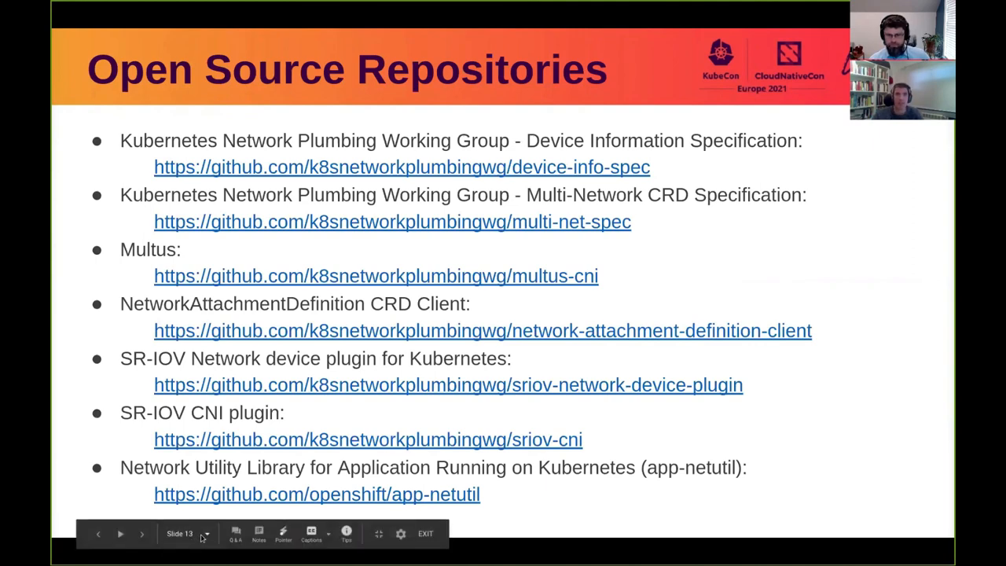
Step: Jump via the slide selector to the 'Upstream Community' slide with working group meeting times
{"action": "left_click", "coordinate": [203, 534]}
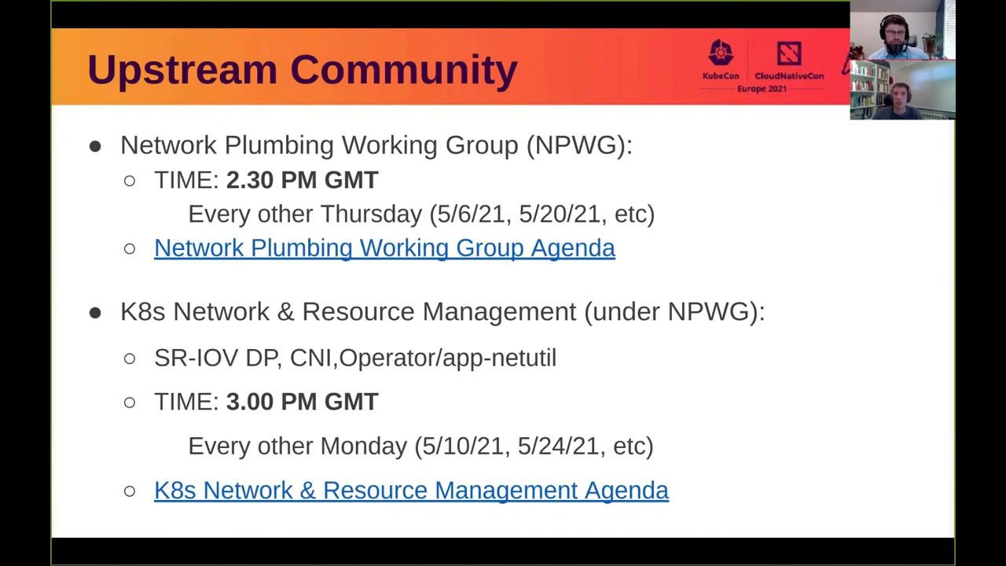
{"action": "mouse_move", "coordinate": [554, 45]}
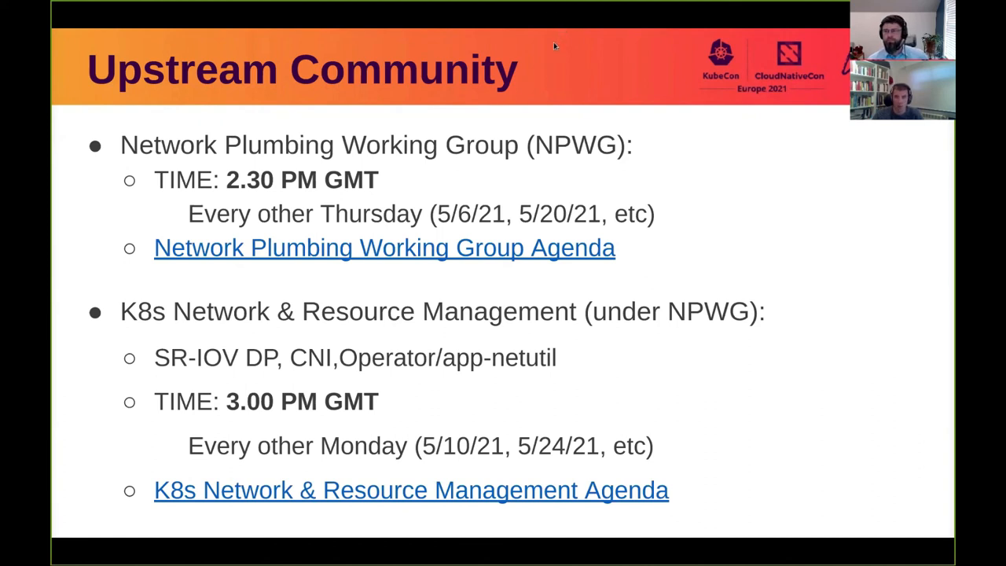